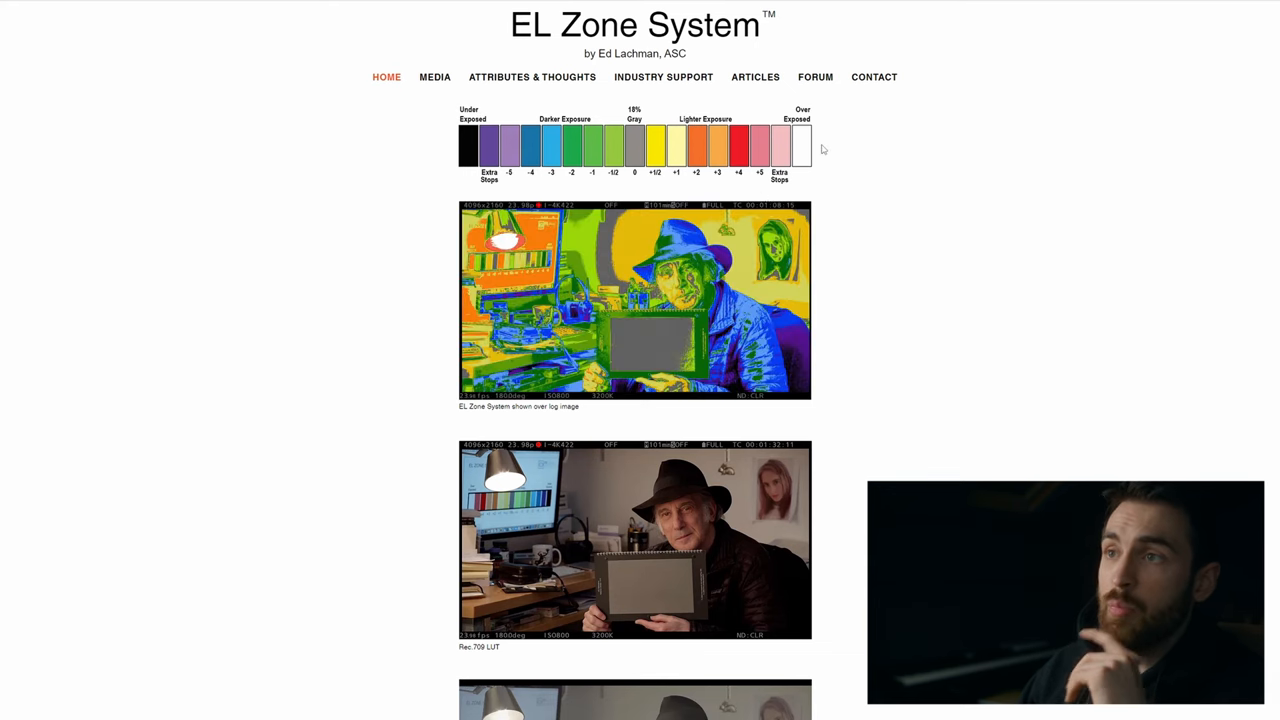
Step: Scroll through the DCTL code and highlight every use of p_R
scroll(down, 3)
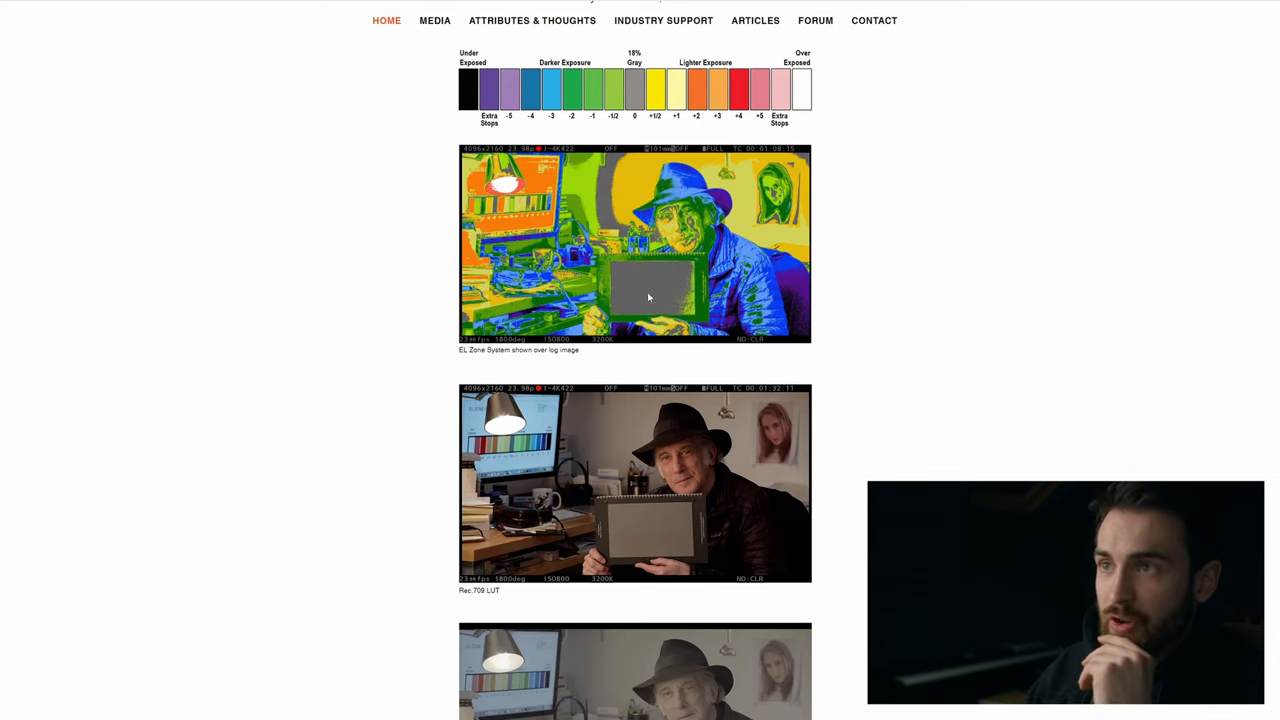
scroll(down, 3)
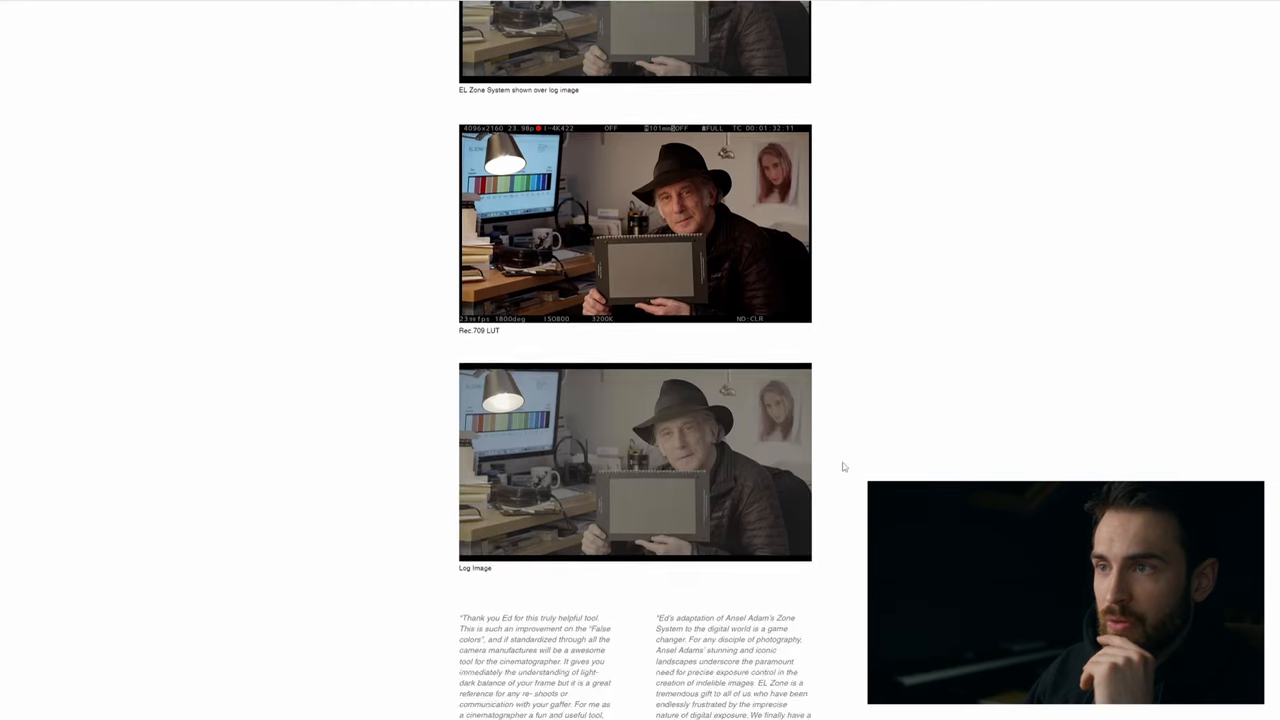
scroll(up, 3)
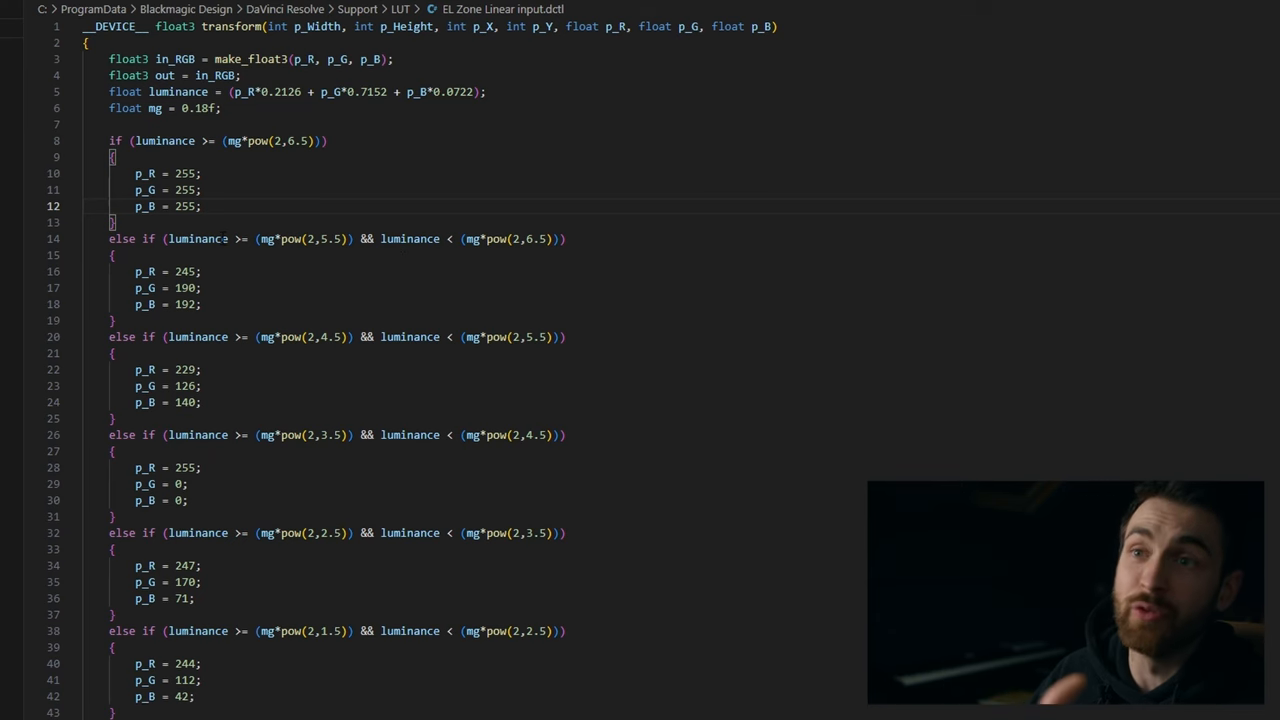
scroll(down, 3)
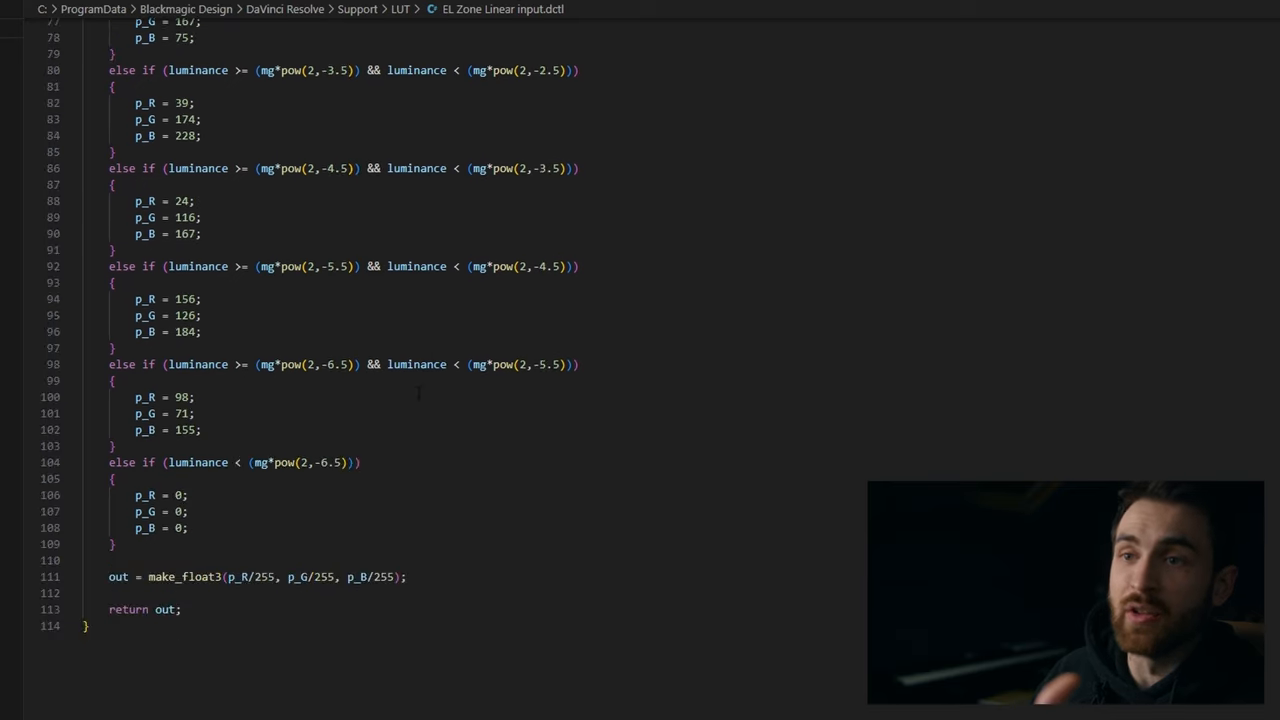
double_click(236, 577)
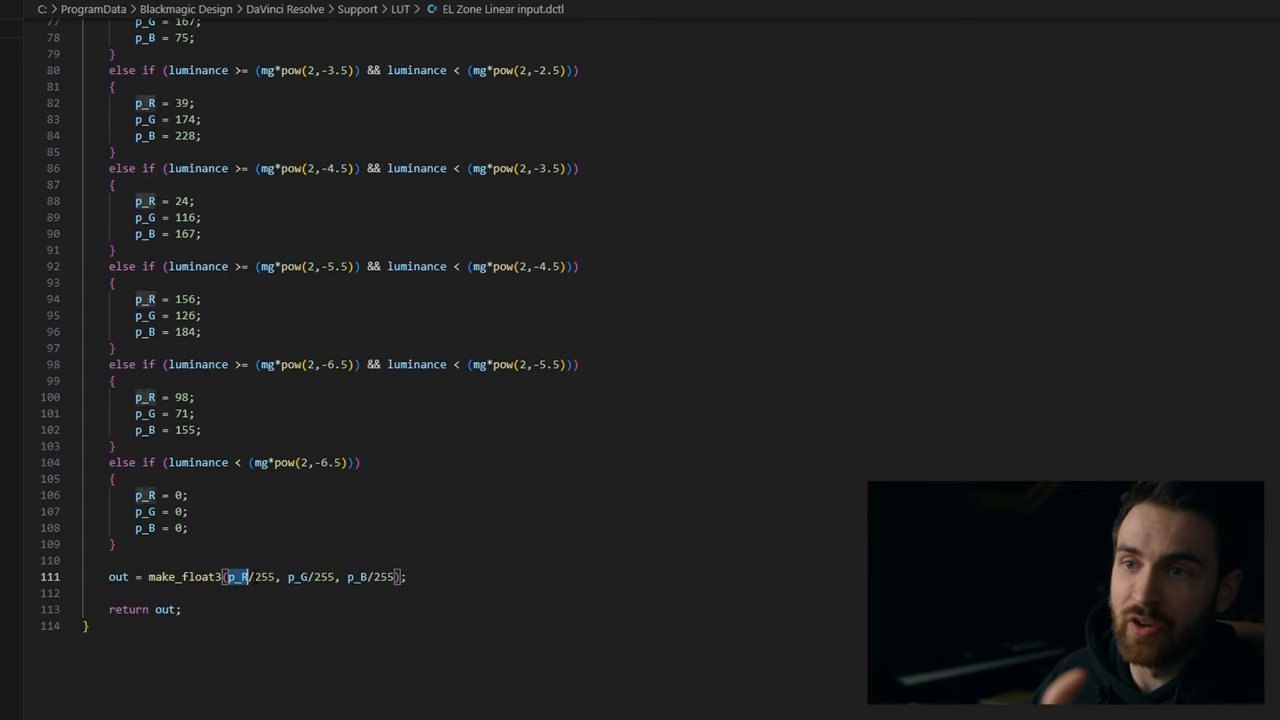
double_click(245, 577)
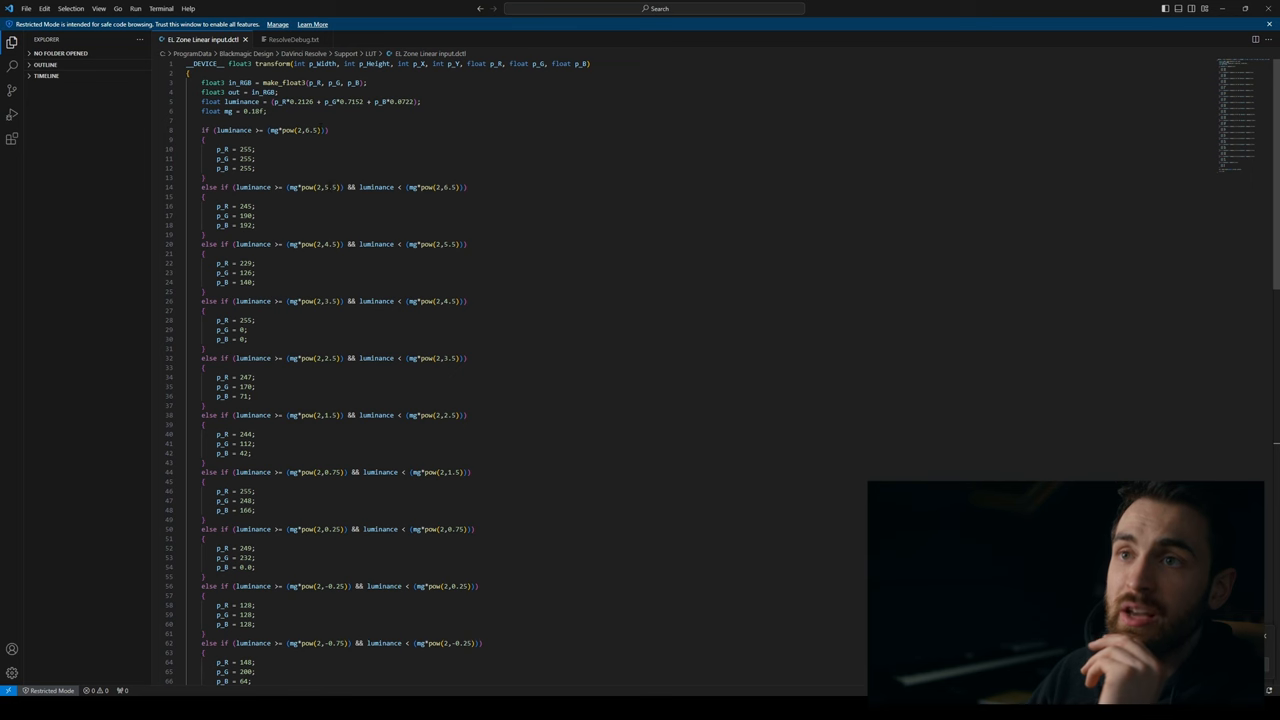
Step: Highlight matches of the 5.5 exponent and scroll further down the code
double_click(328, 187)
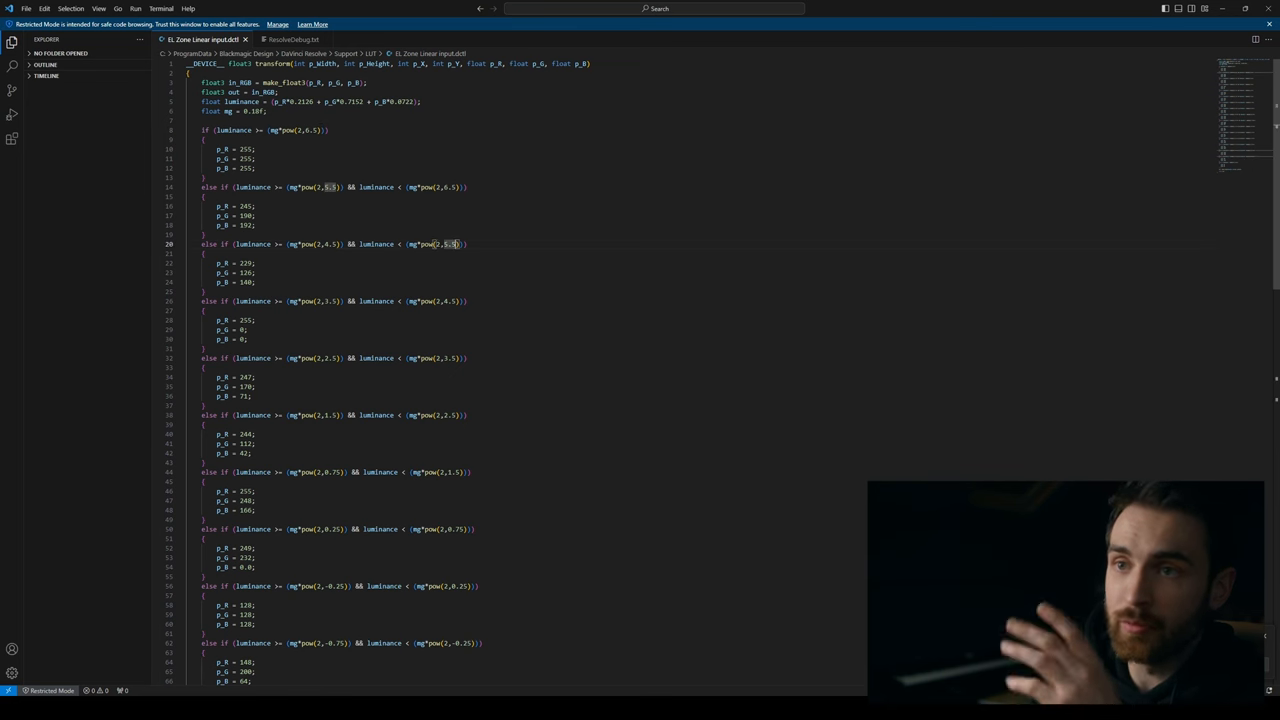
scroll(down, 3)
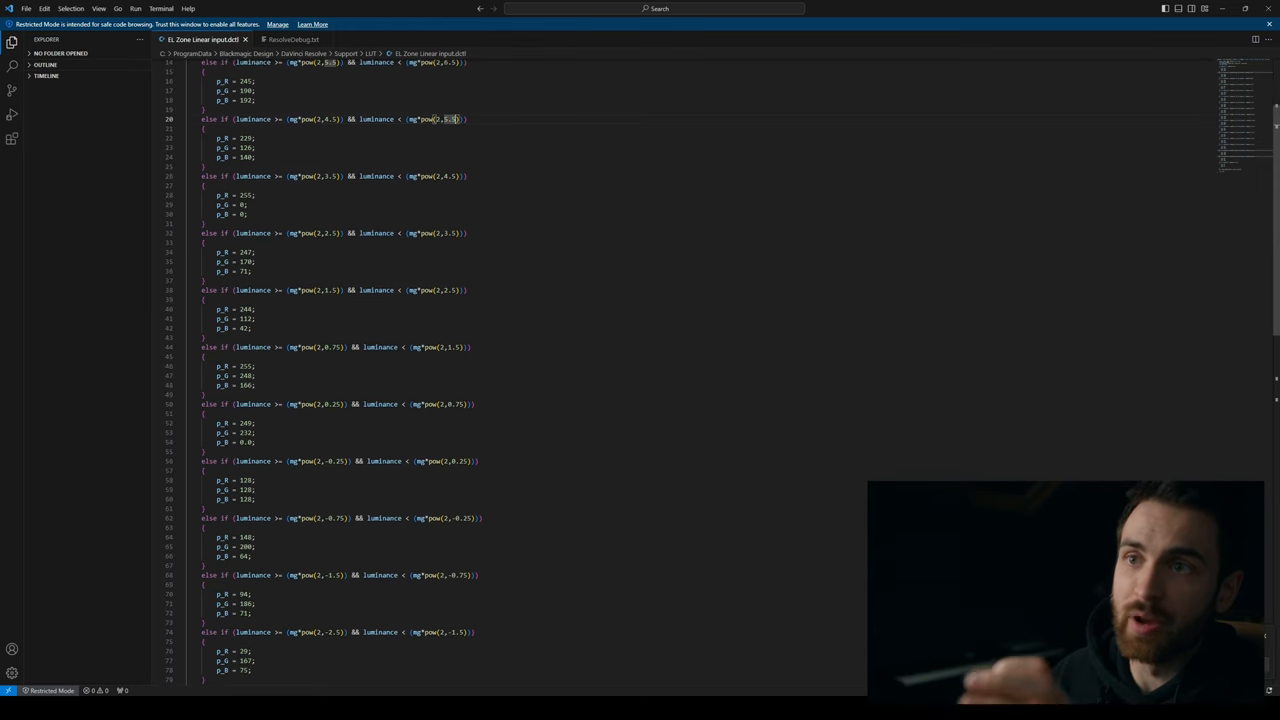
scroll(down, 3)
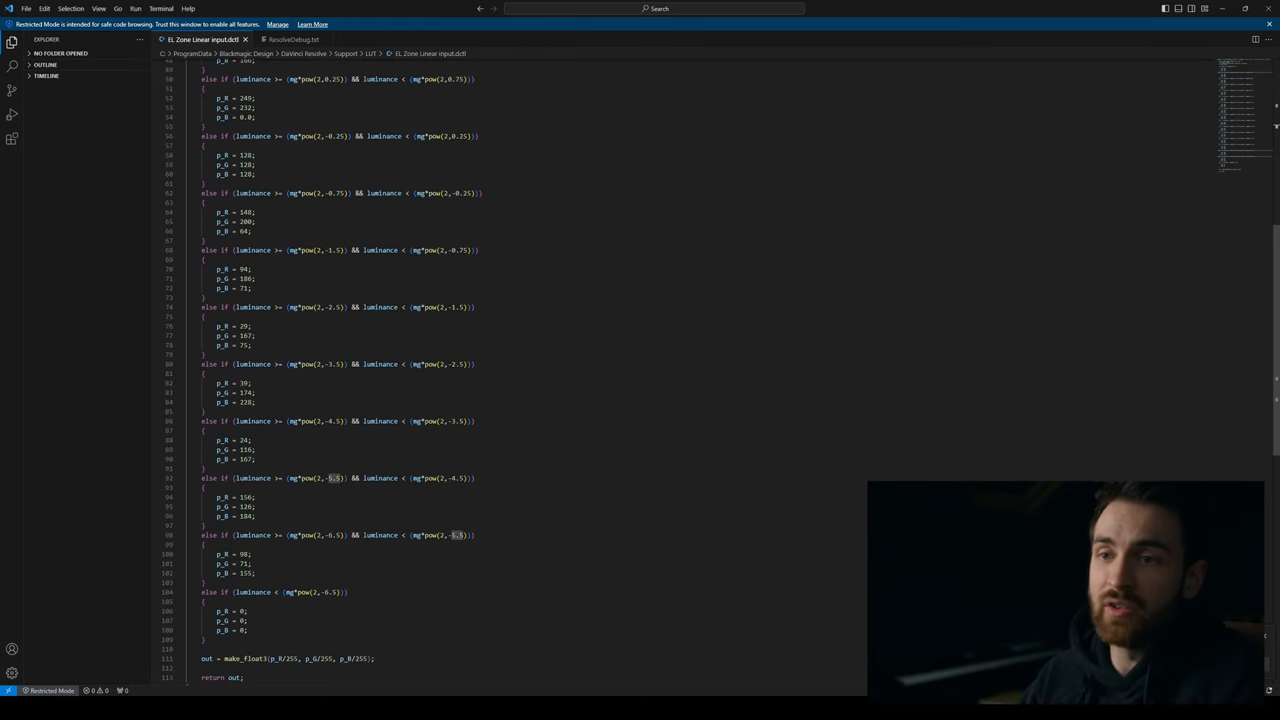
scroll(down, 3)
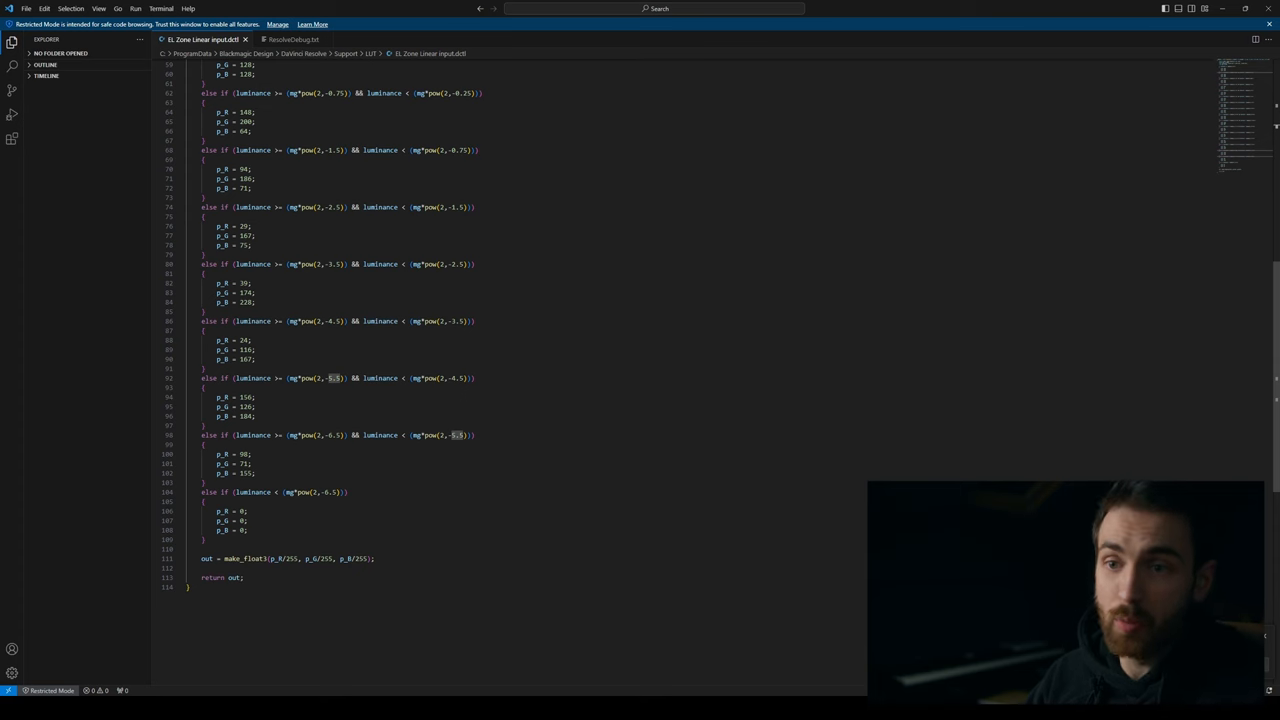
scroll(down, 3)
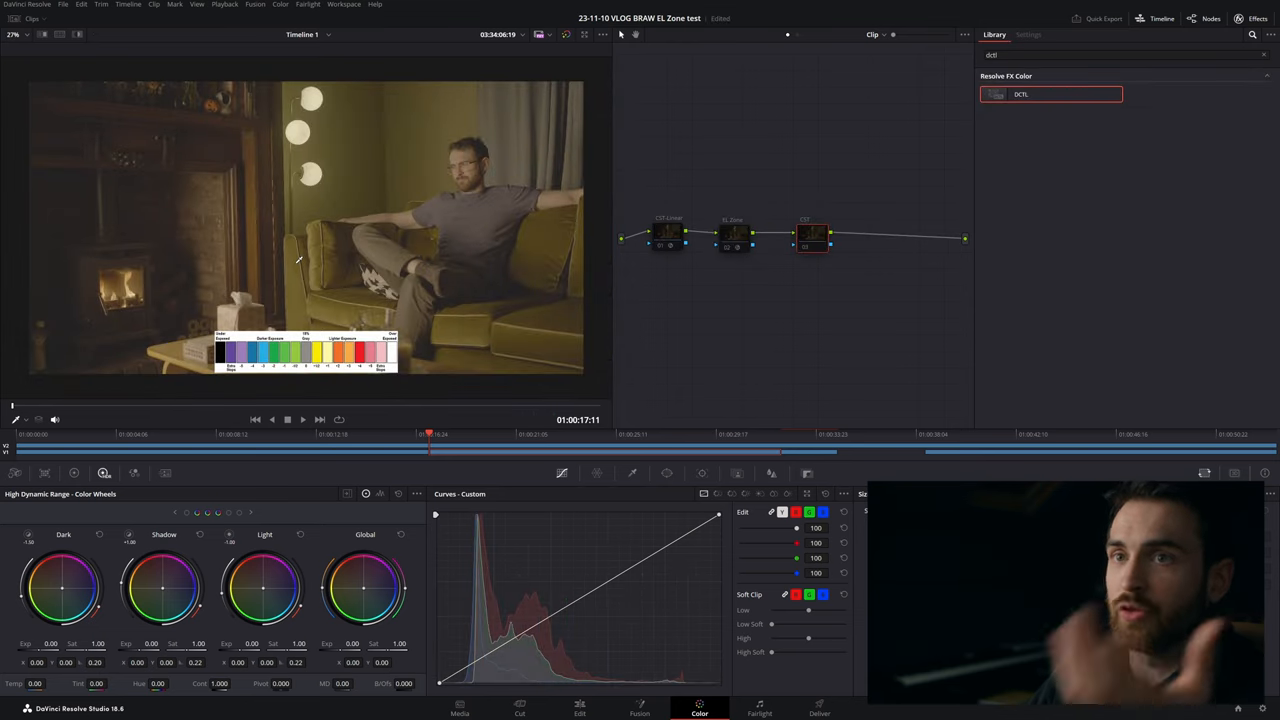
mouse_move(532, 378)
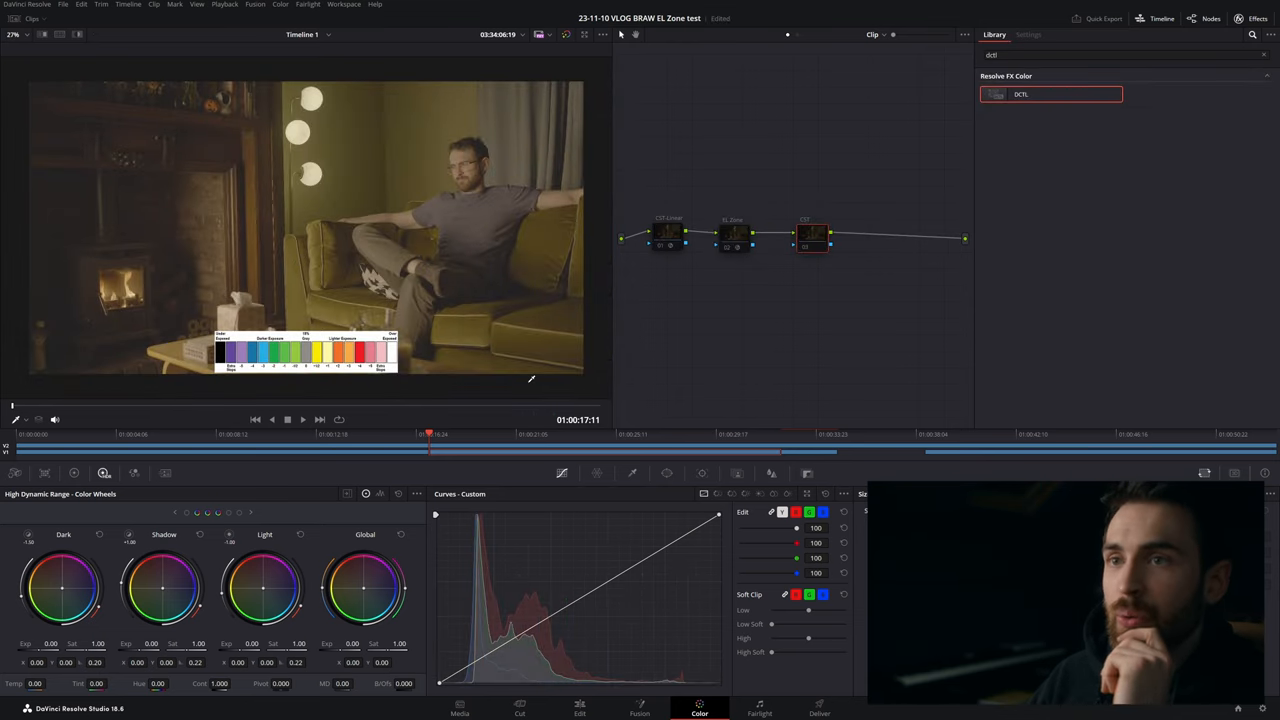
mouse_move(593, 197)
text(c)
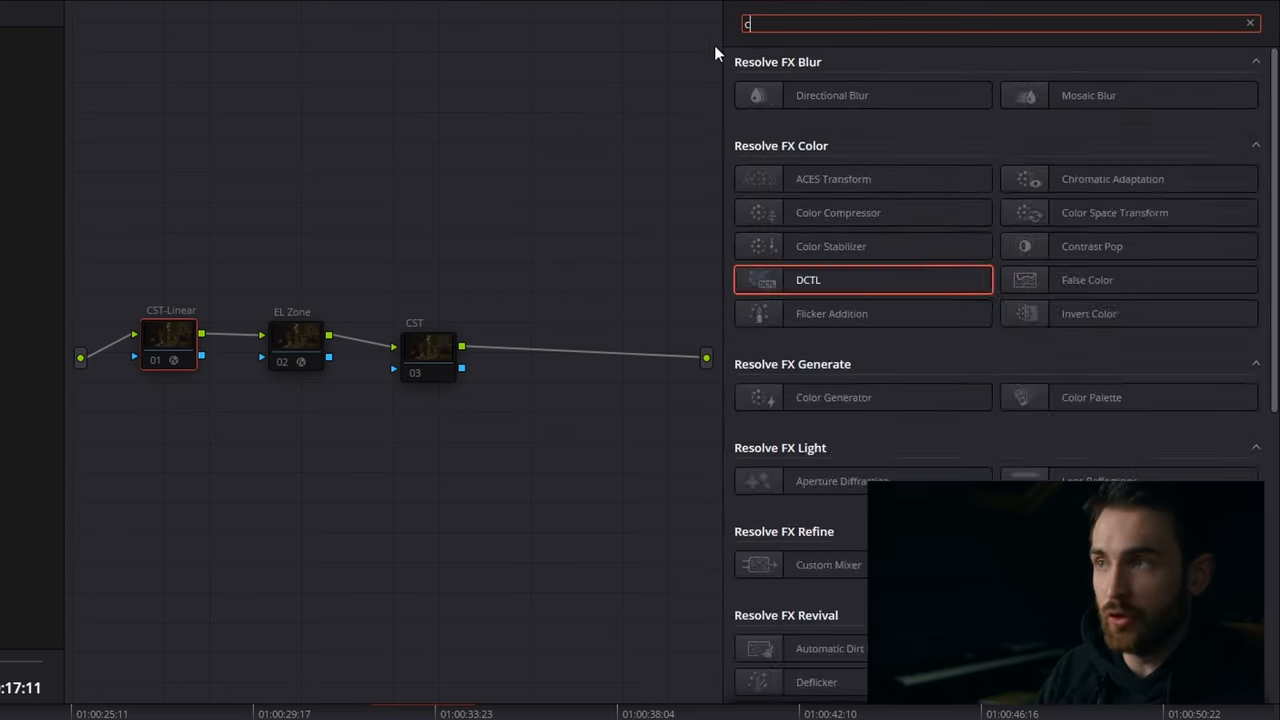
text(olor sp)
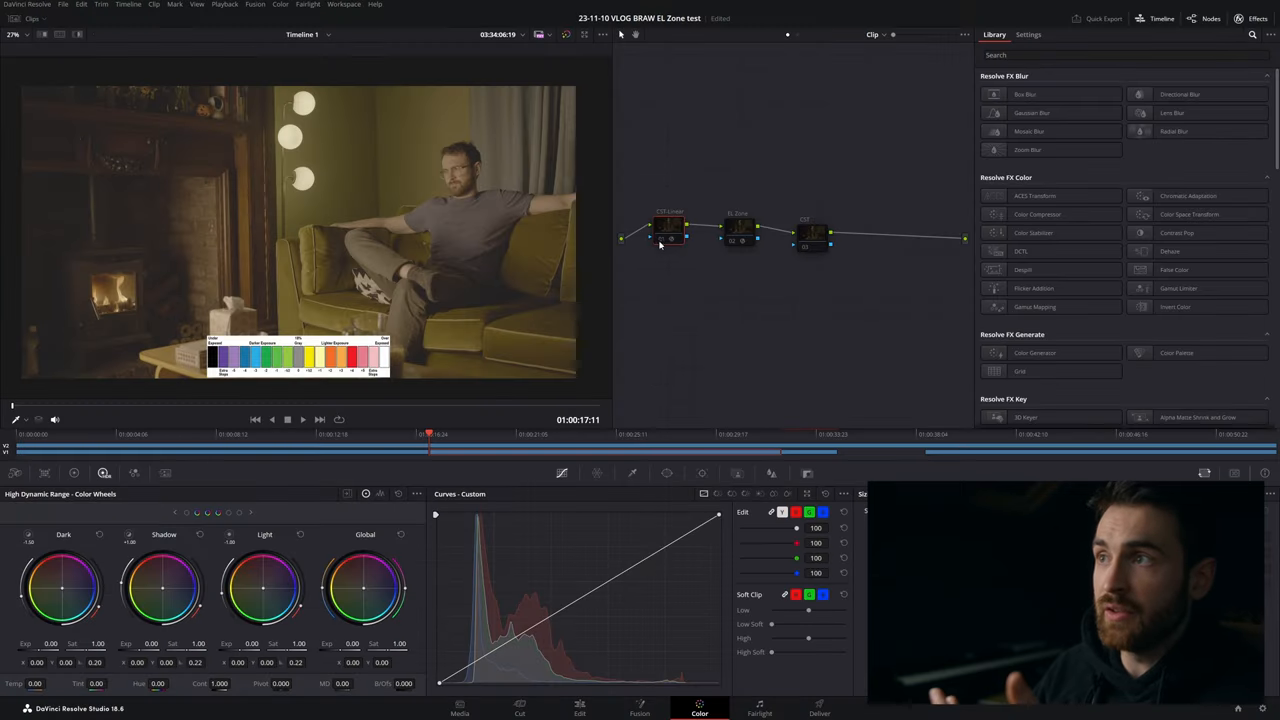
Step: Select the CST-Linear node to show its V-Log to linear V-Gamut transform settings
click(665, 225)
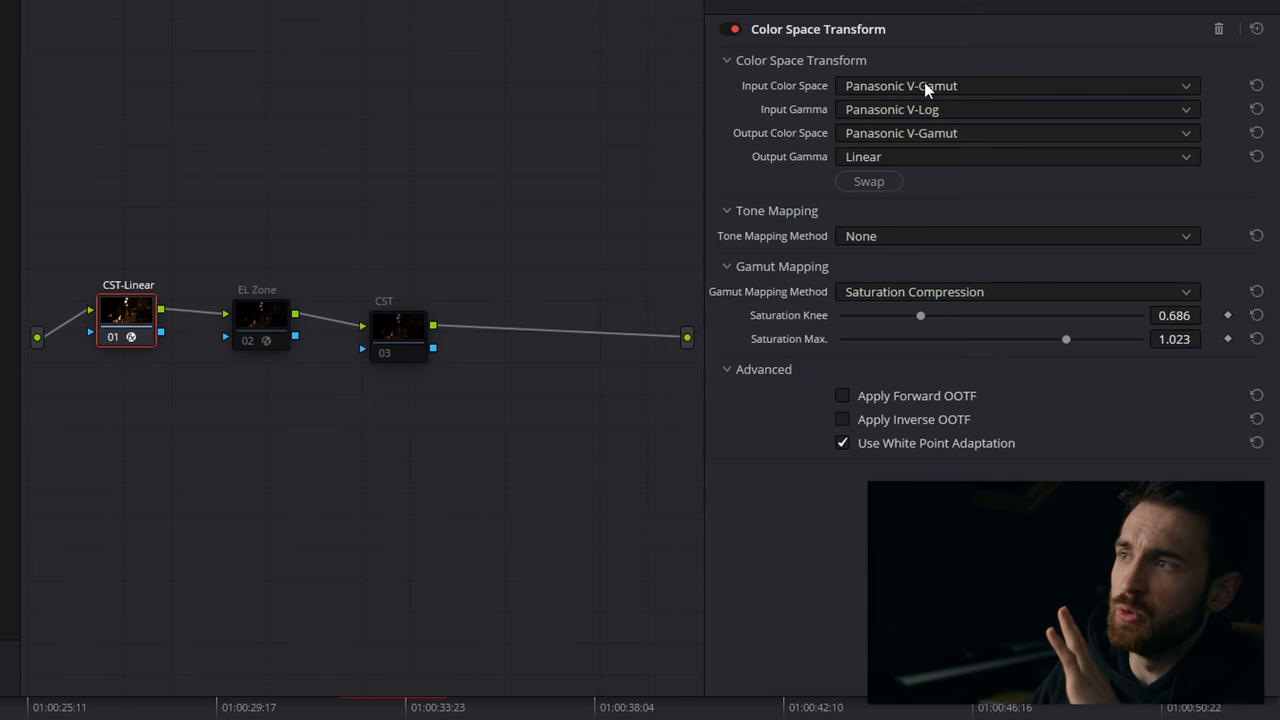
Step: Set the CST-Linear transform's Tone Mapping Method to None, then select the EL Zone node
click(1015, 109)
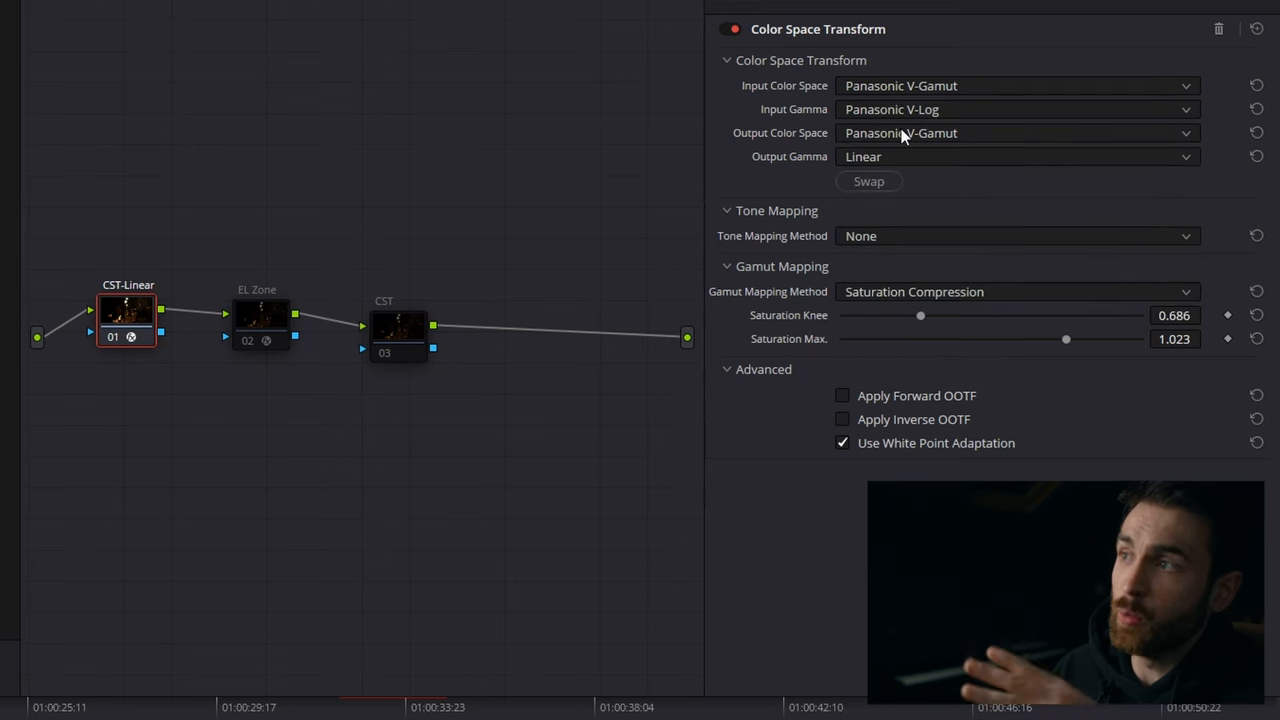
mouse_move(930, 87)
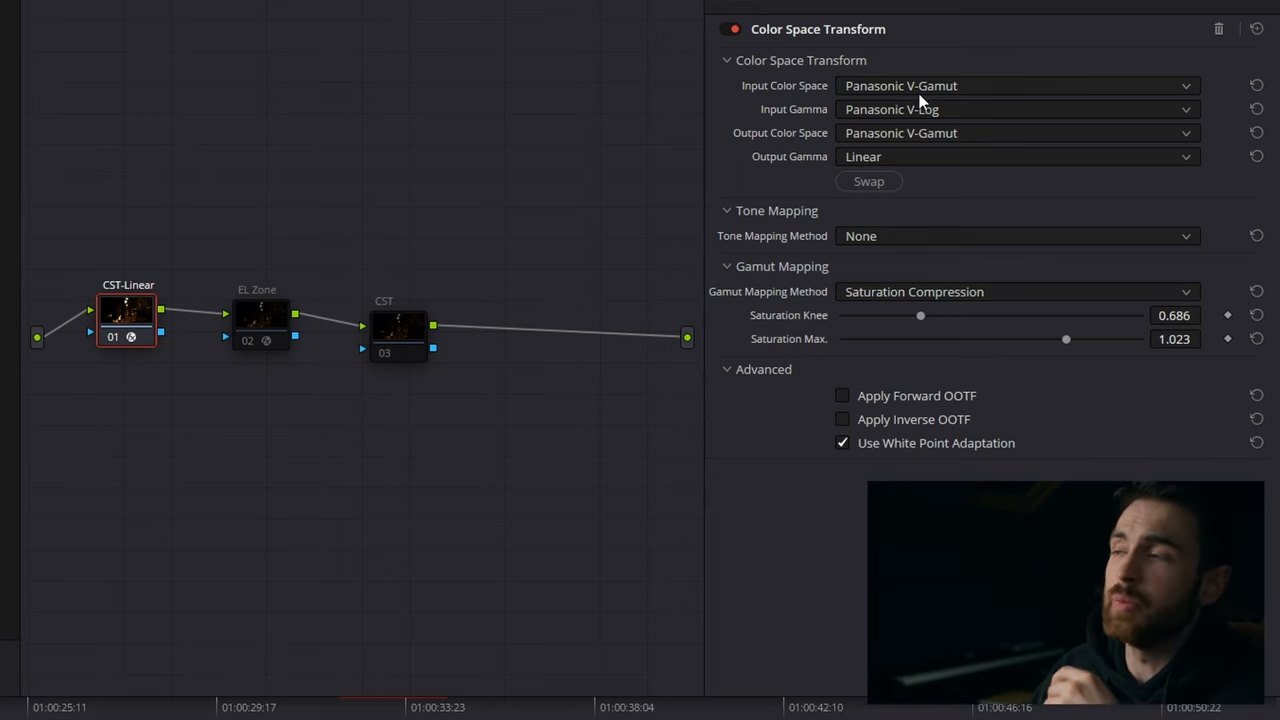
click(1015, 85)
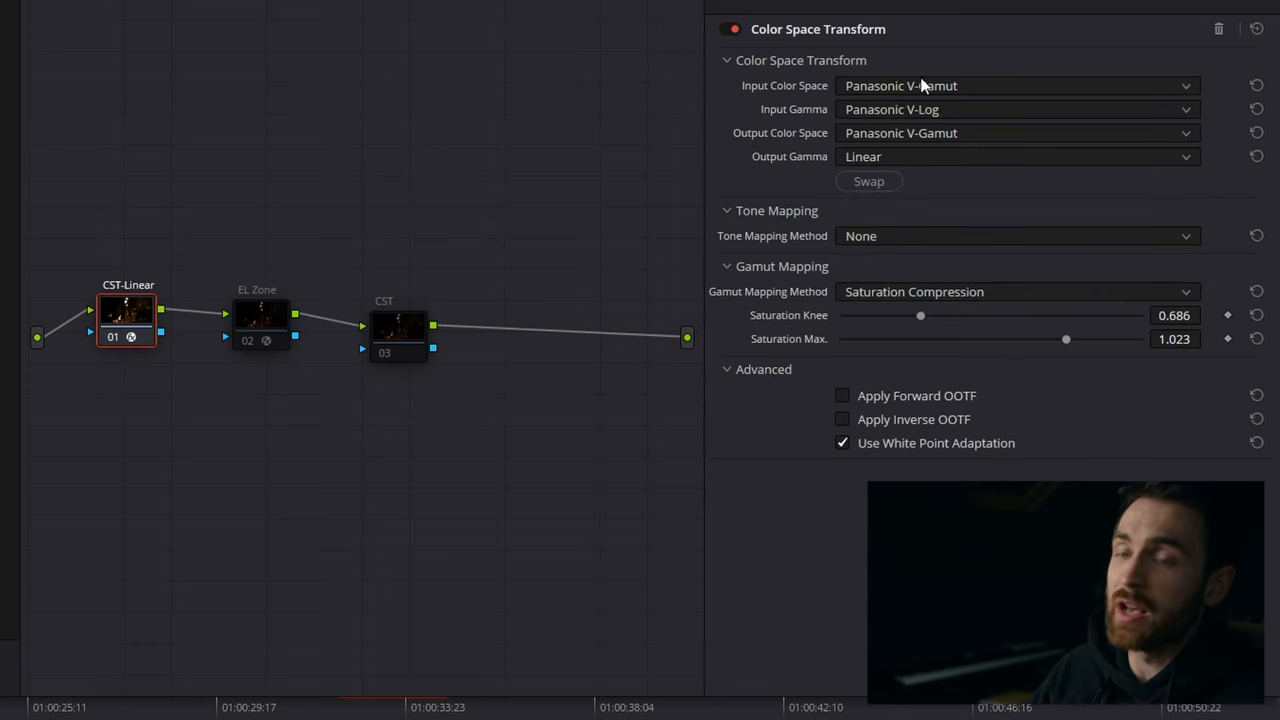
click(1015, 85)
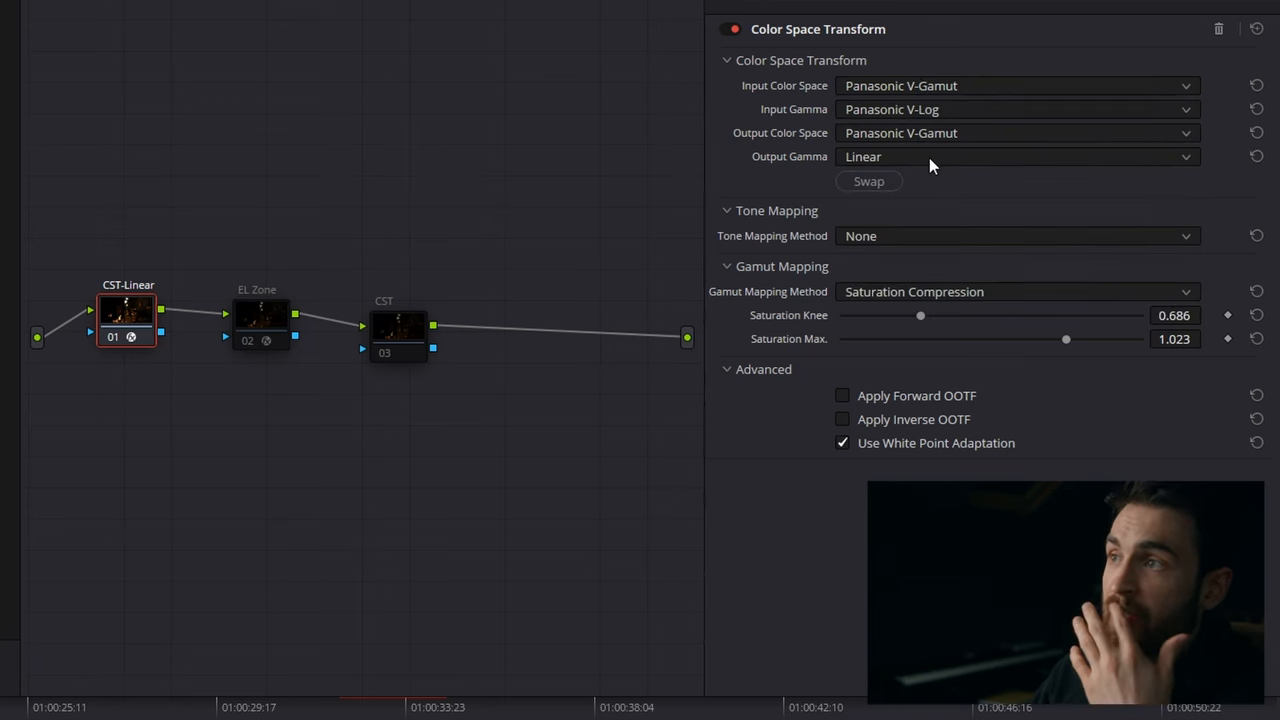
click(1015, 132)
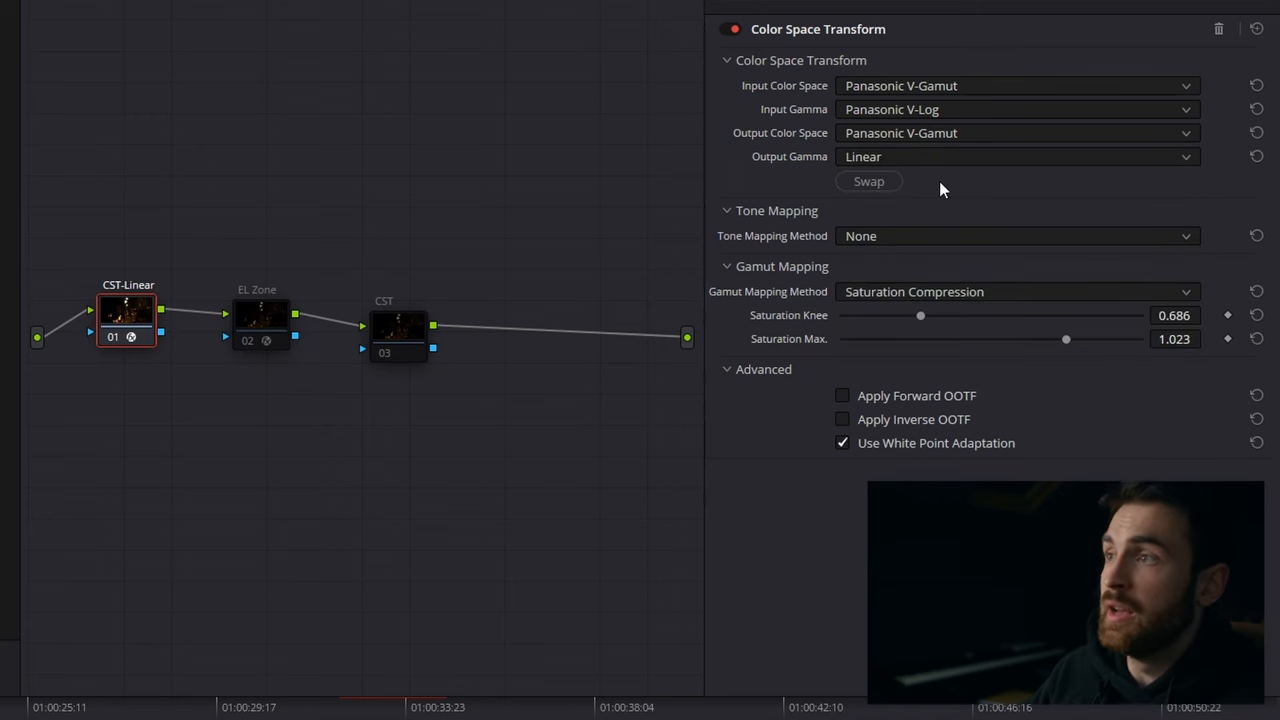
click(1015, 156)
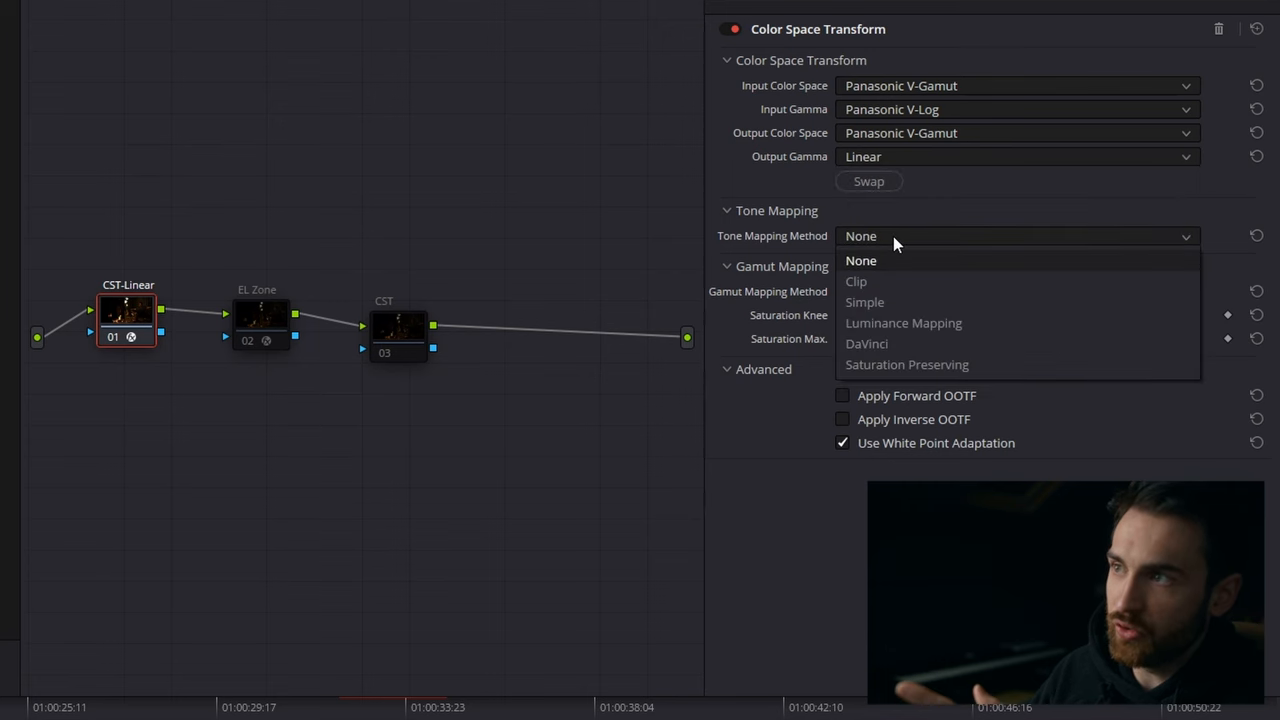
mouse_move(872, 262)
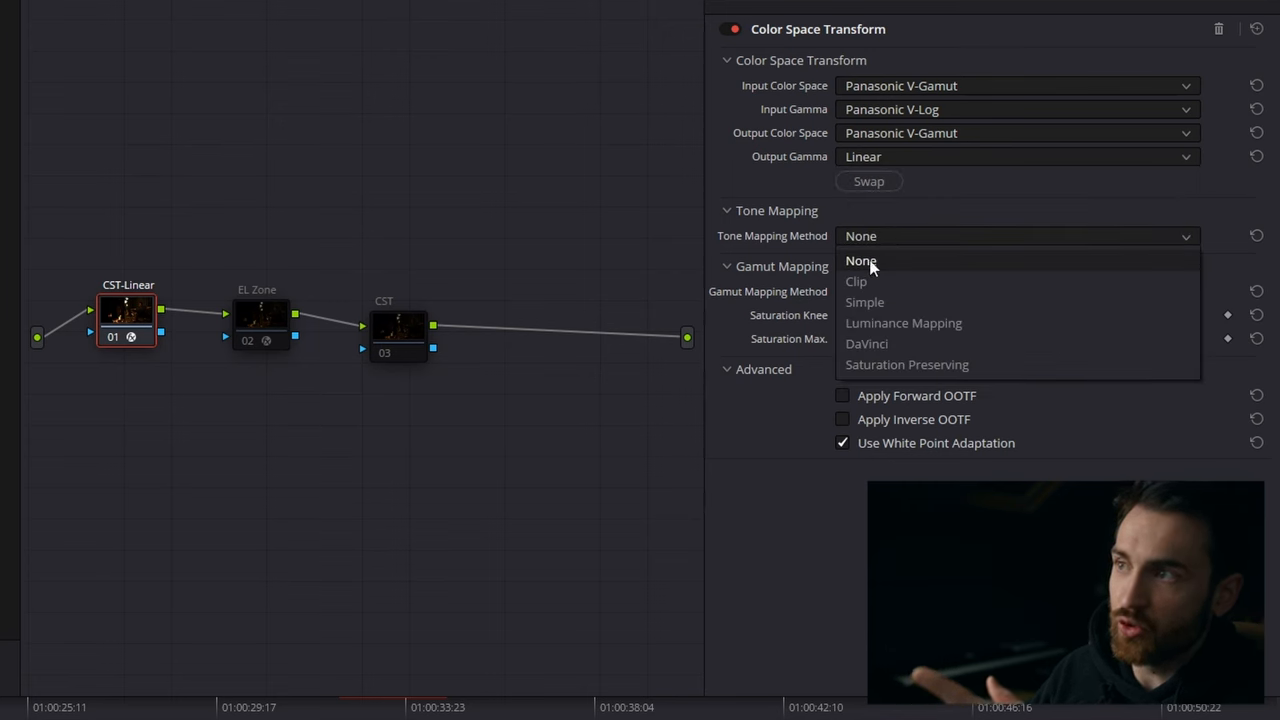
mouse_move(903, 322)
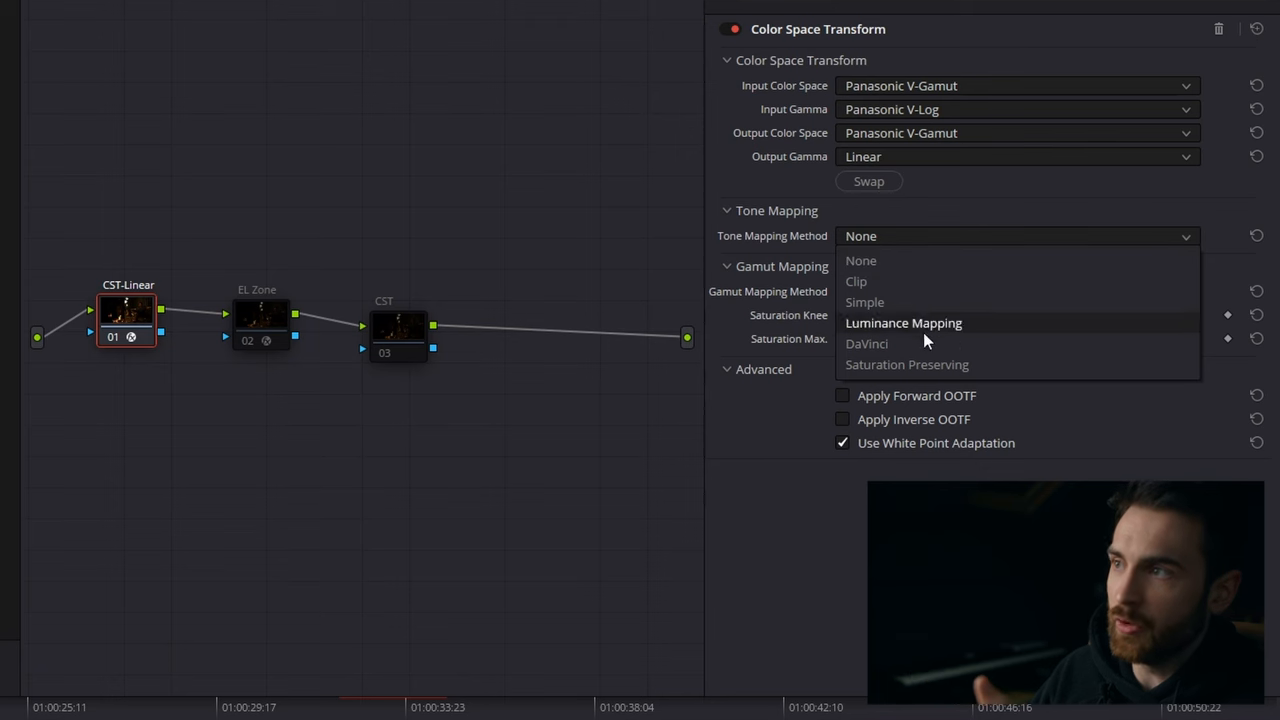
click(866, 343)
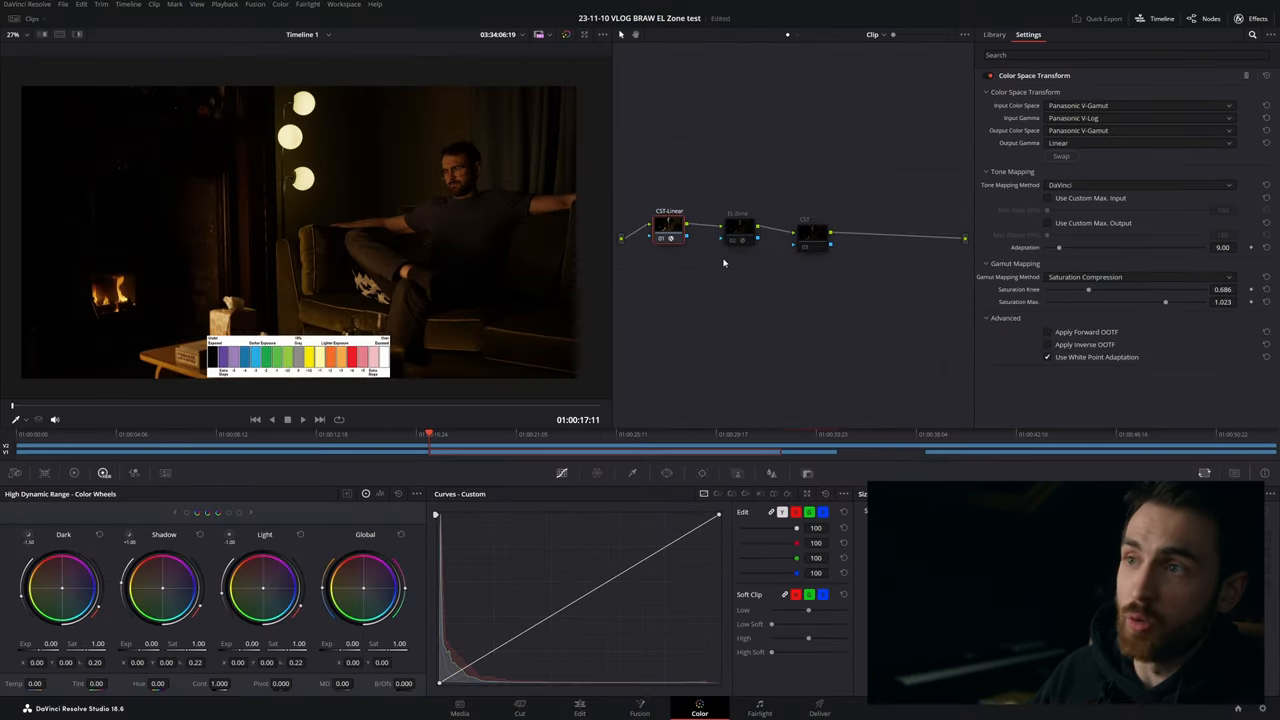
click(731, 238)
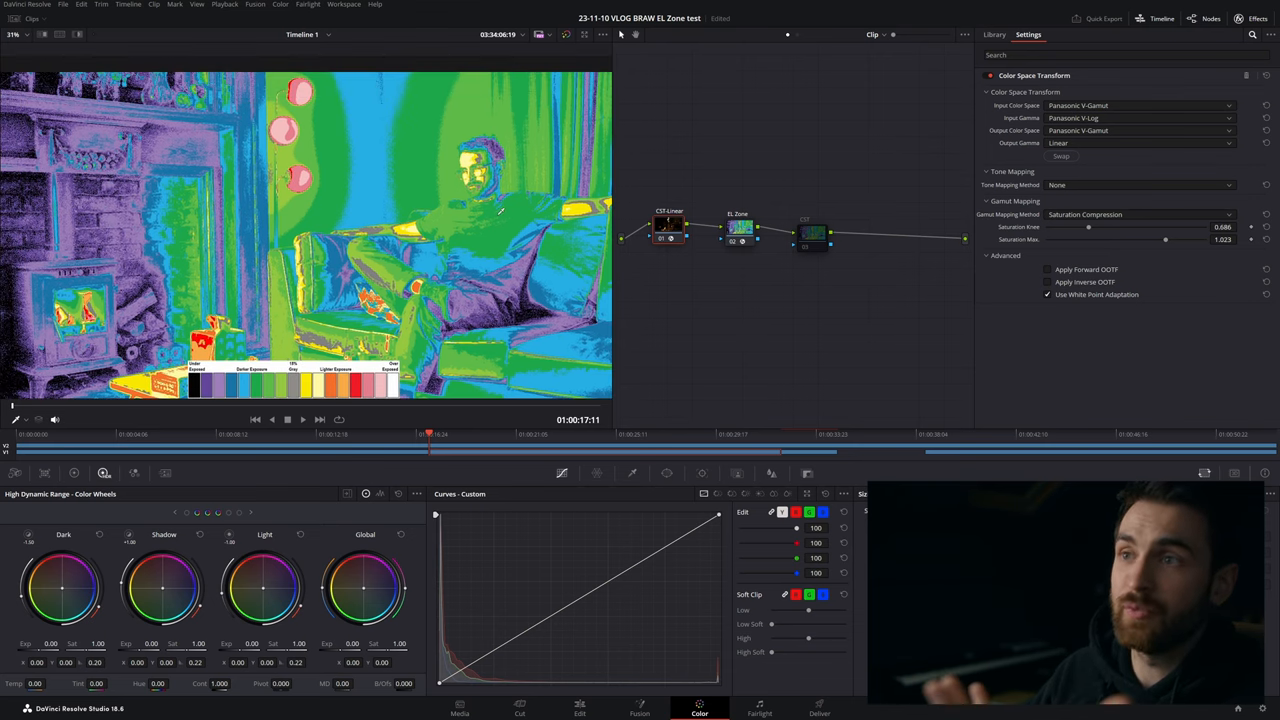
click(815, 230)
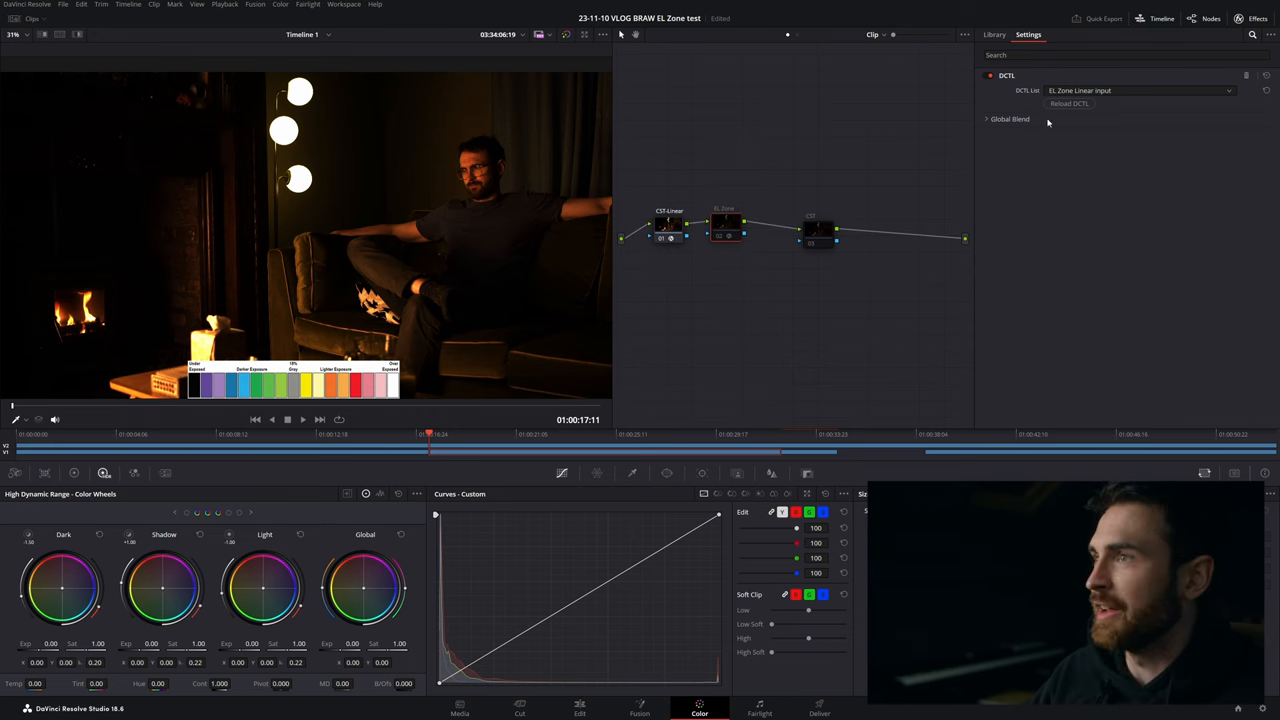
Step: Apply the DCTL effect to the EL Zone node with the EL Zone Linear input DCTL
text(dctl)
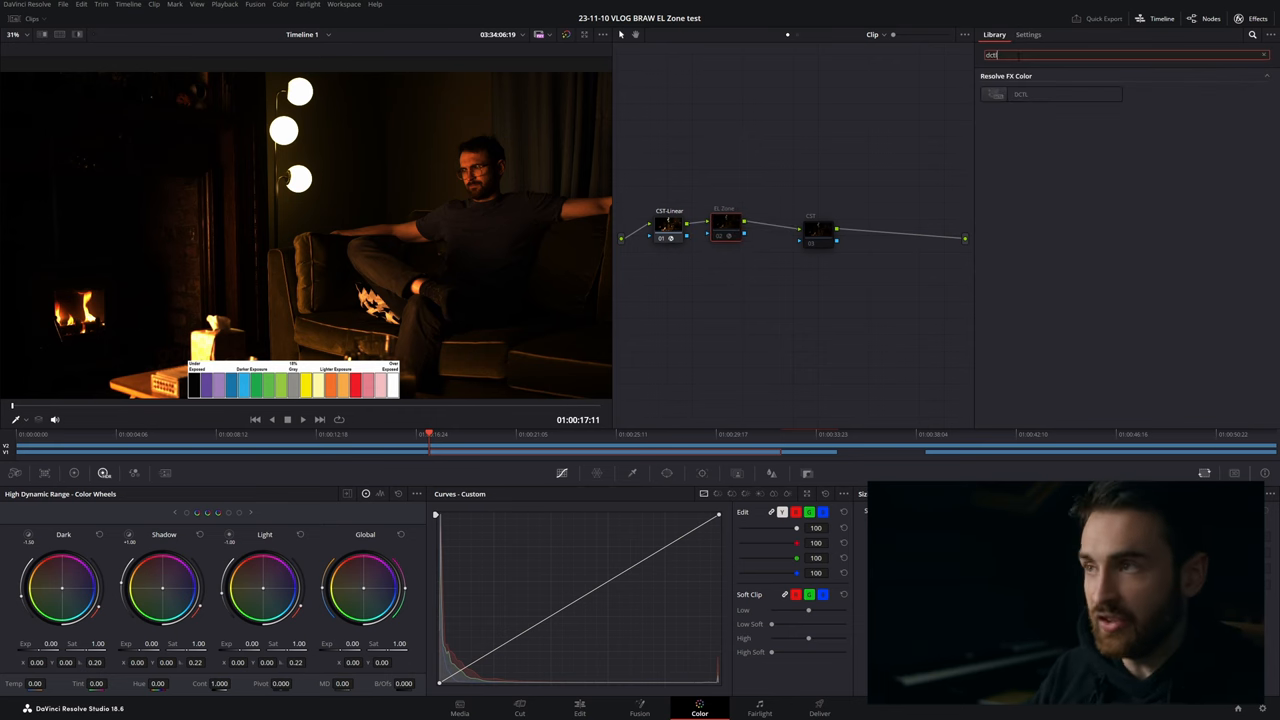
click(1020, 93)
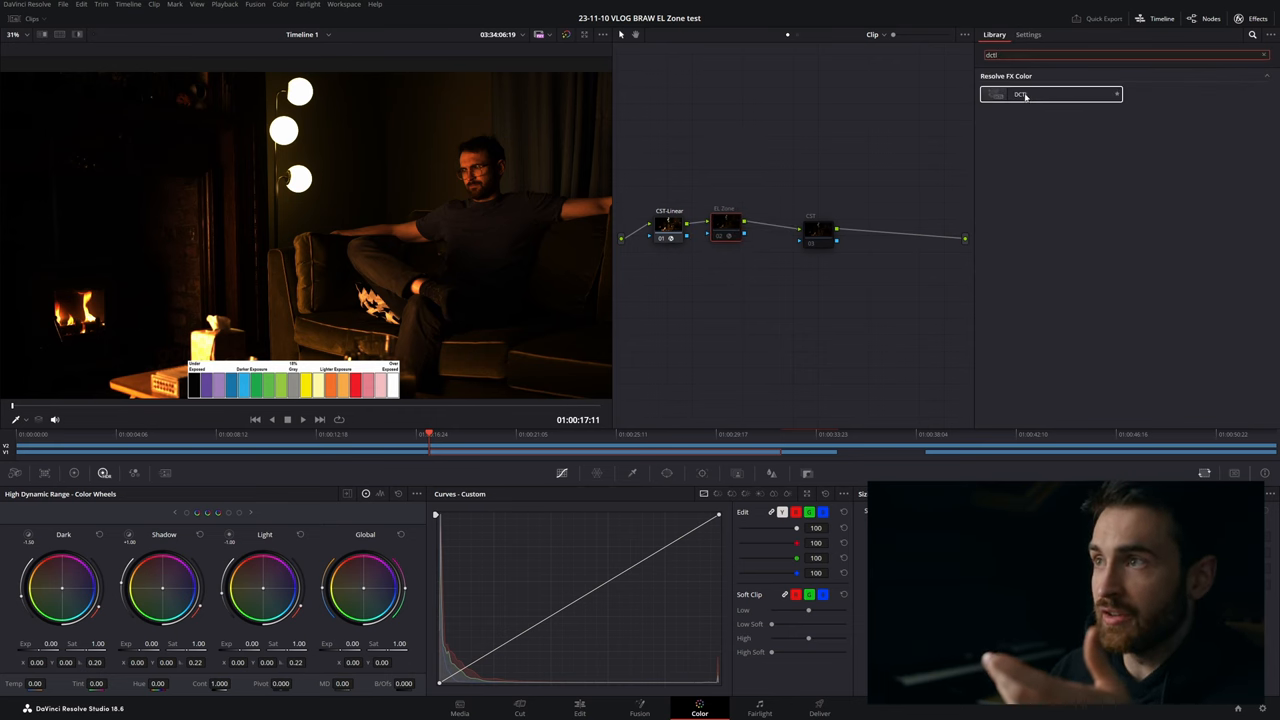
click(1028, 34)
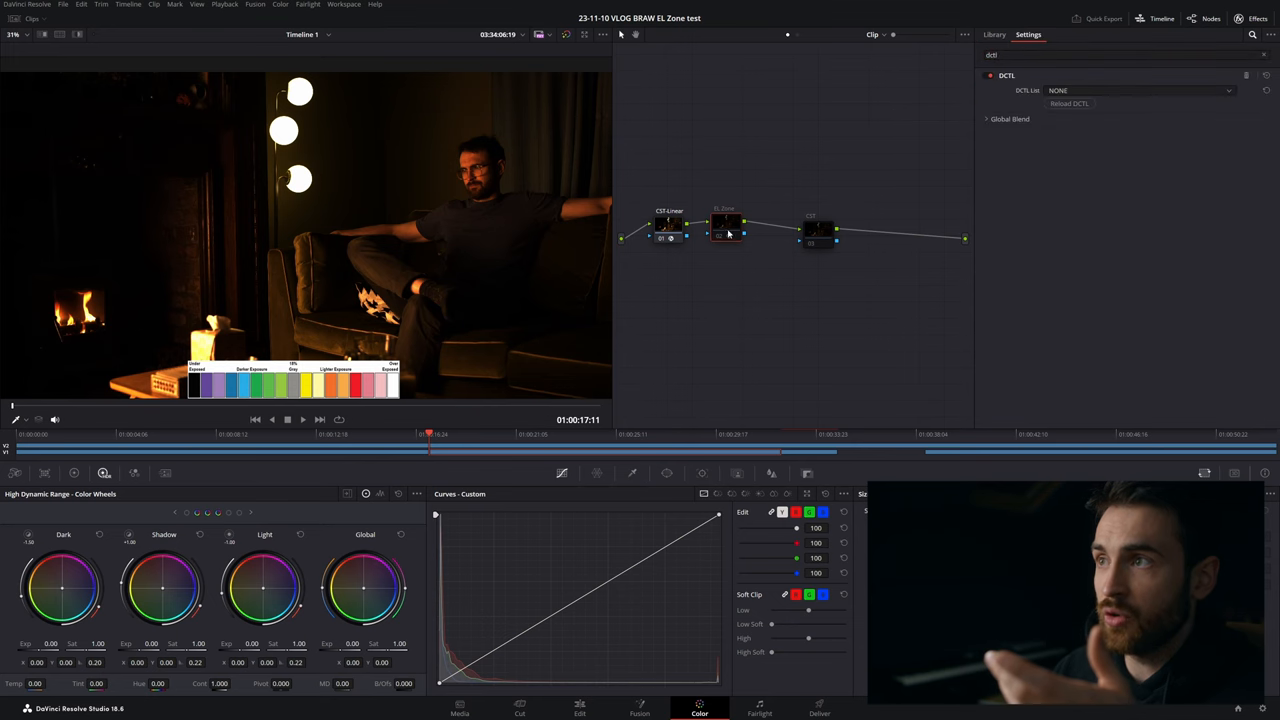
click(1130, 90)
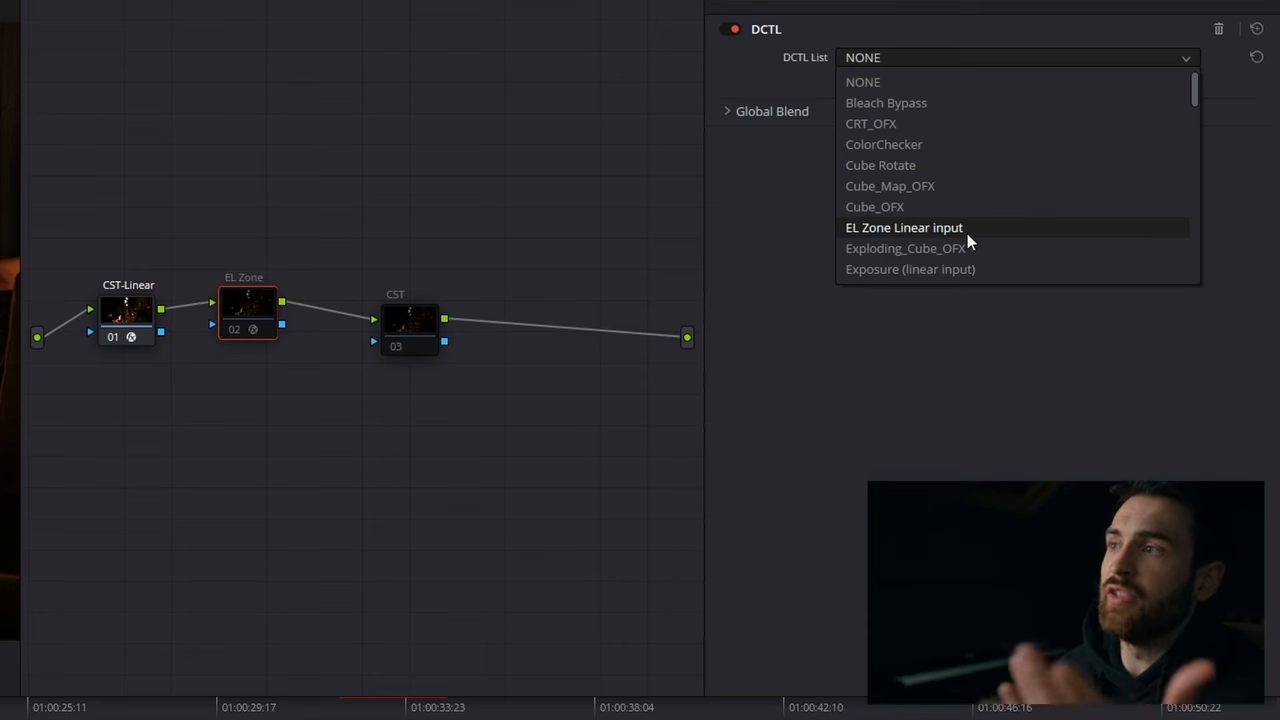
click(904, 227)
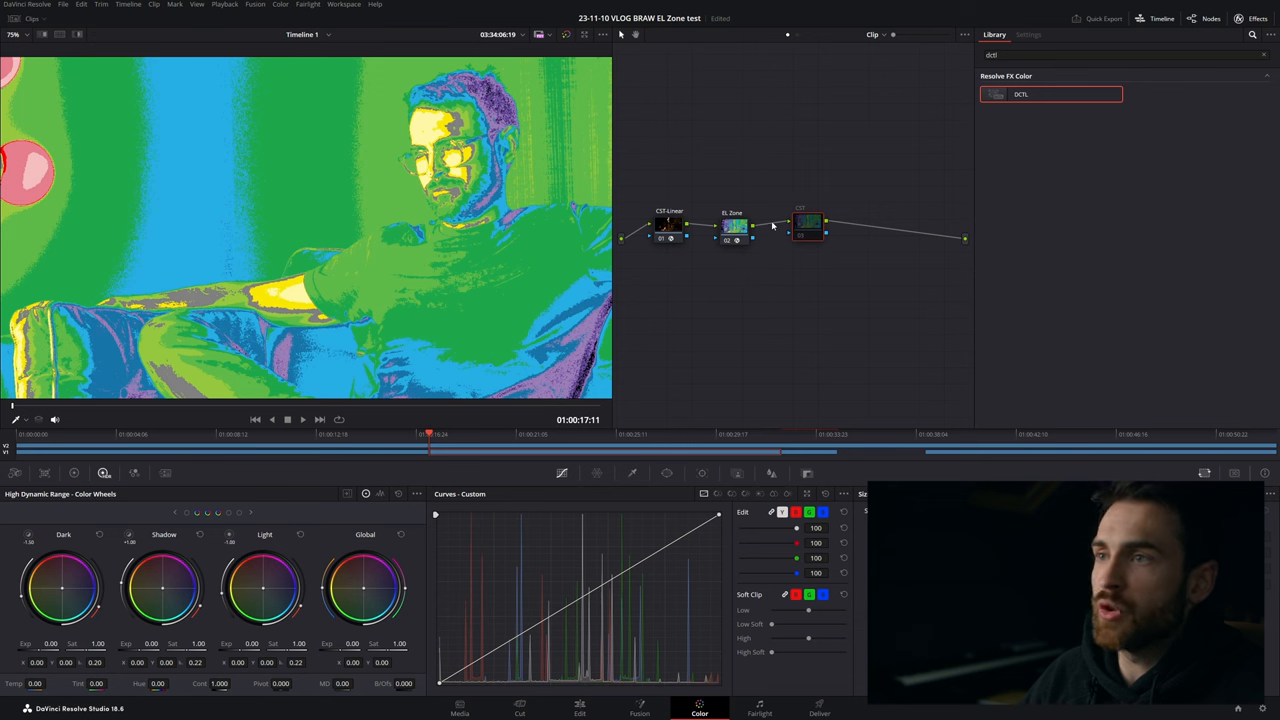
mouse_move(754, 270)
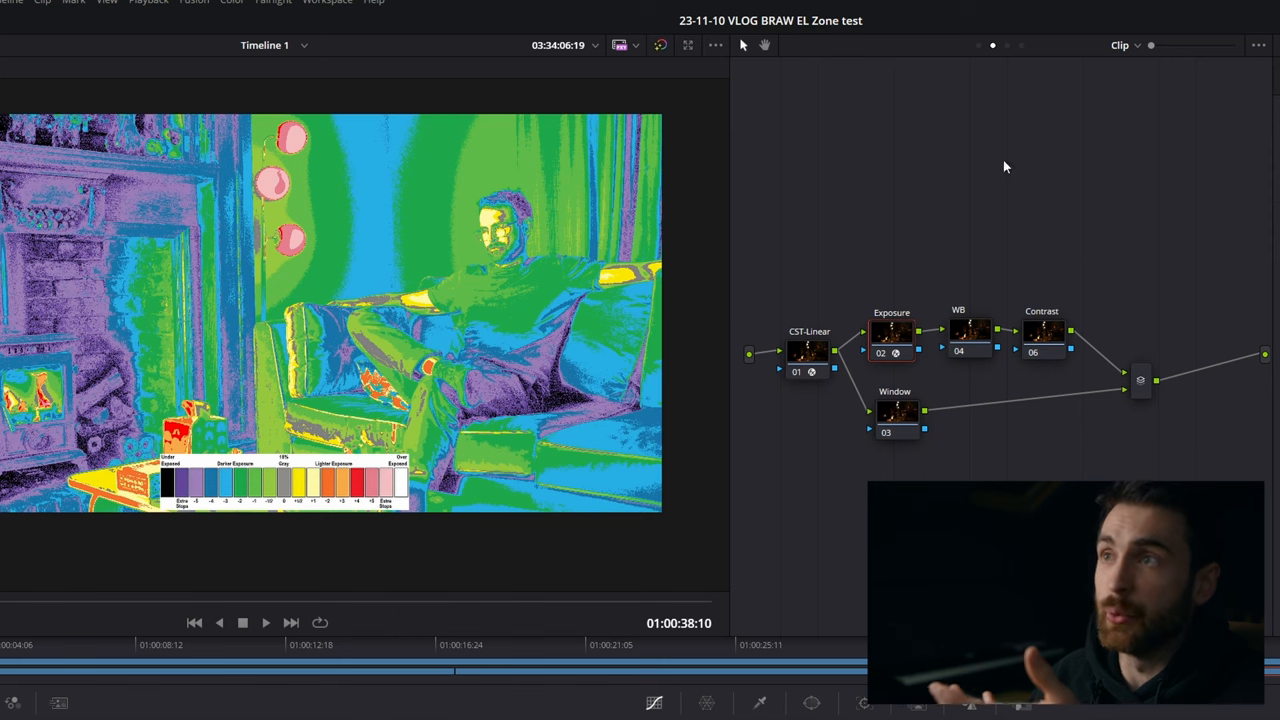
click(1120, 45)
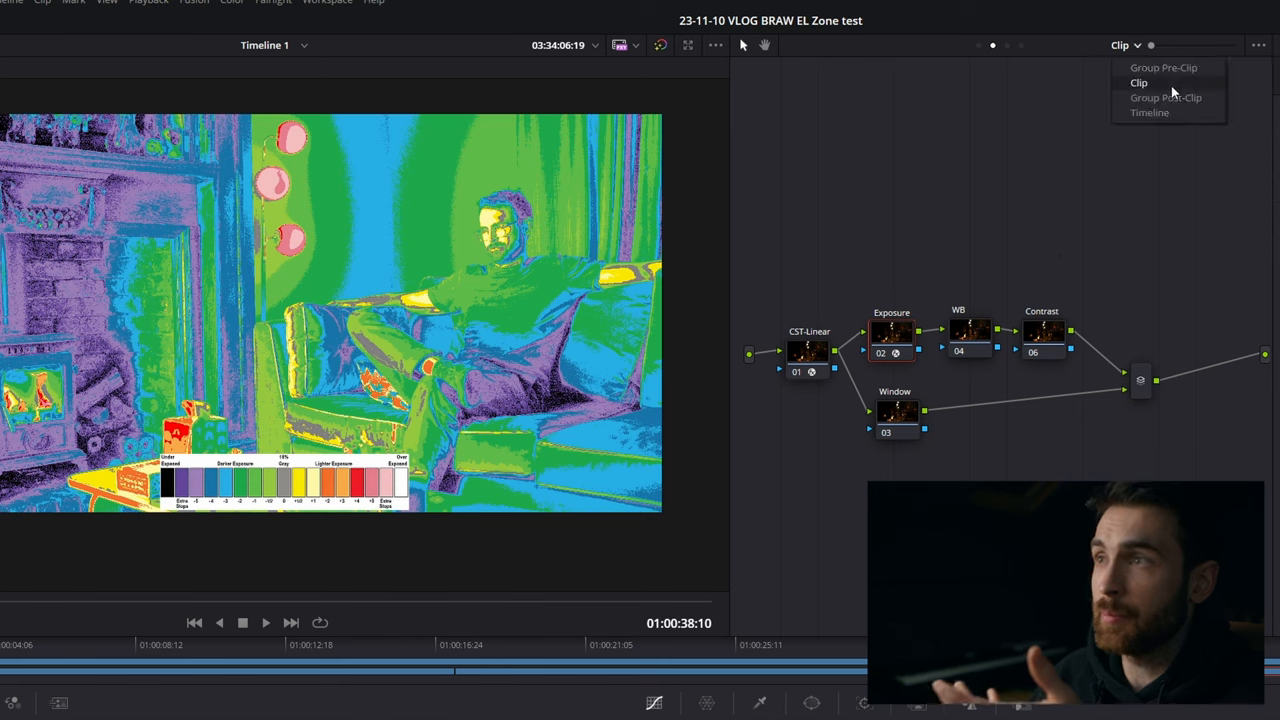
click(1165, 97)
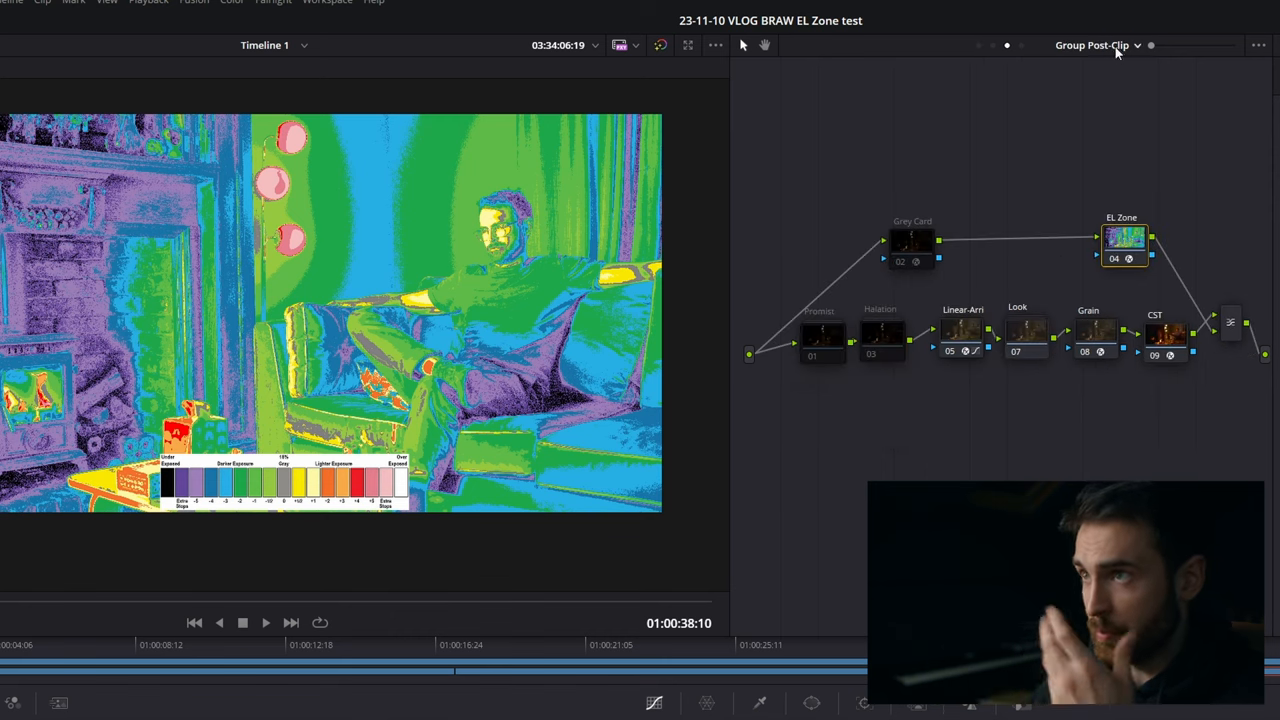
click(1135, 45)
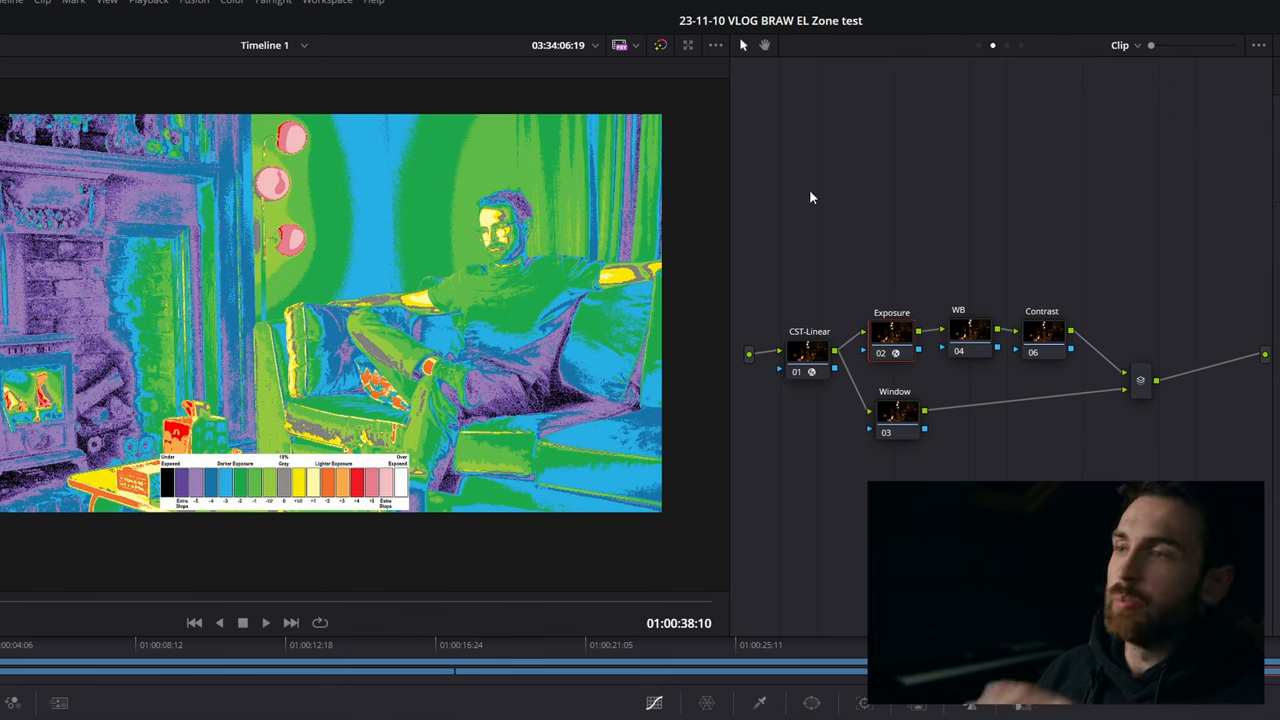
mouse_move(1117, 42)
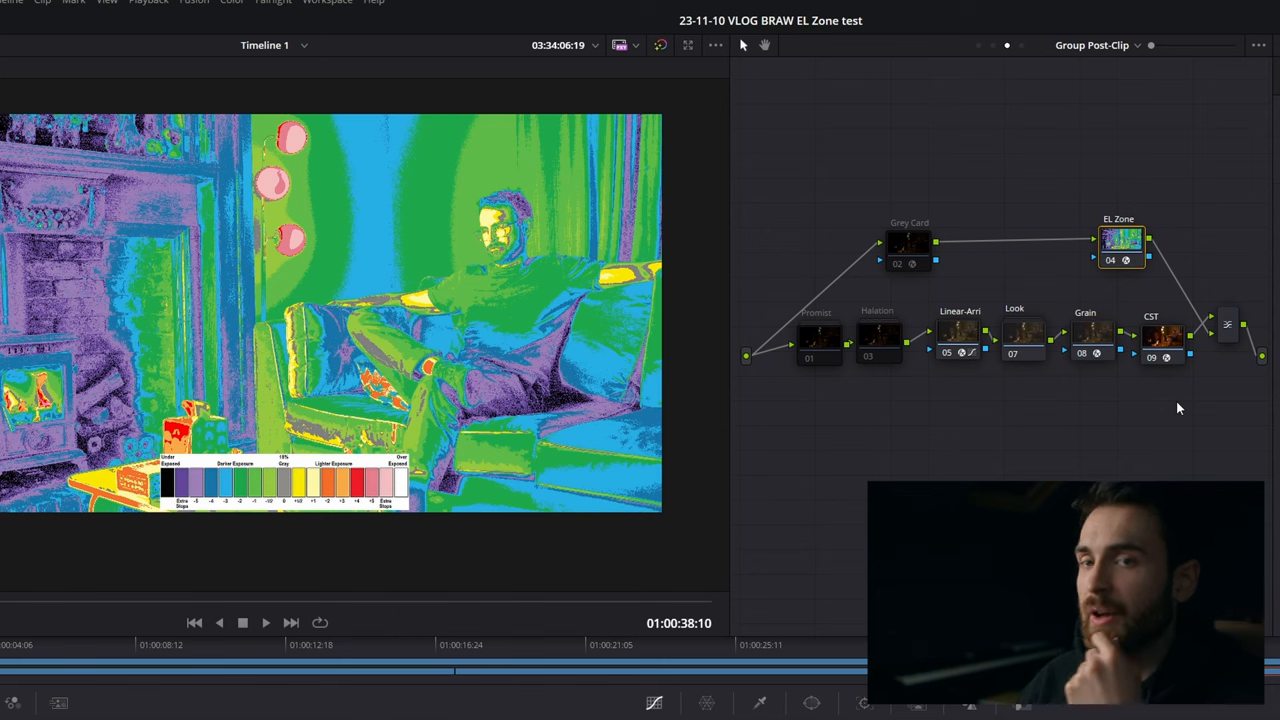
mouse_move(1090, 343)
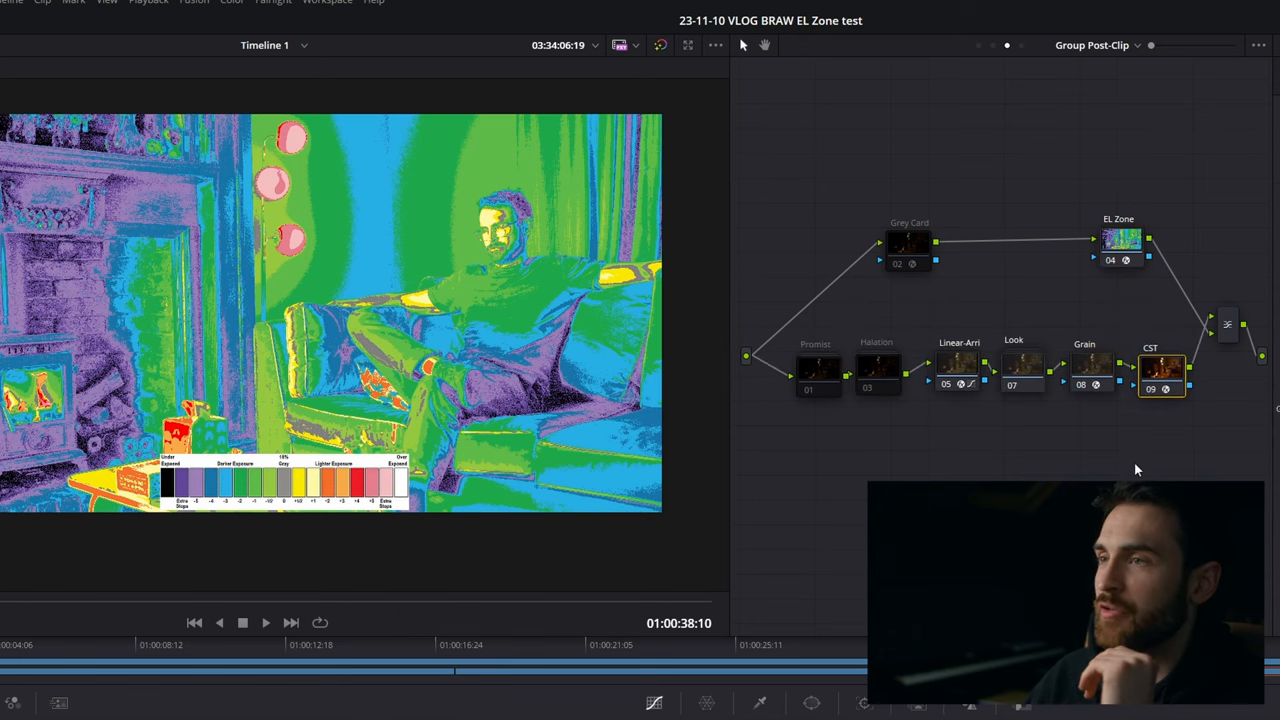
click(1120, 45)
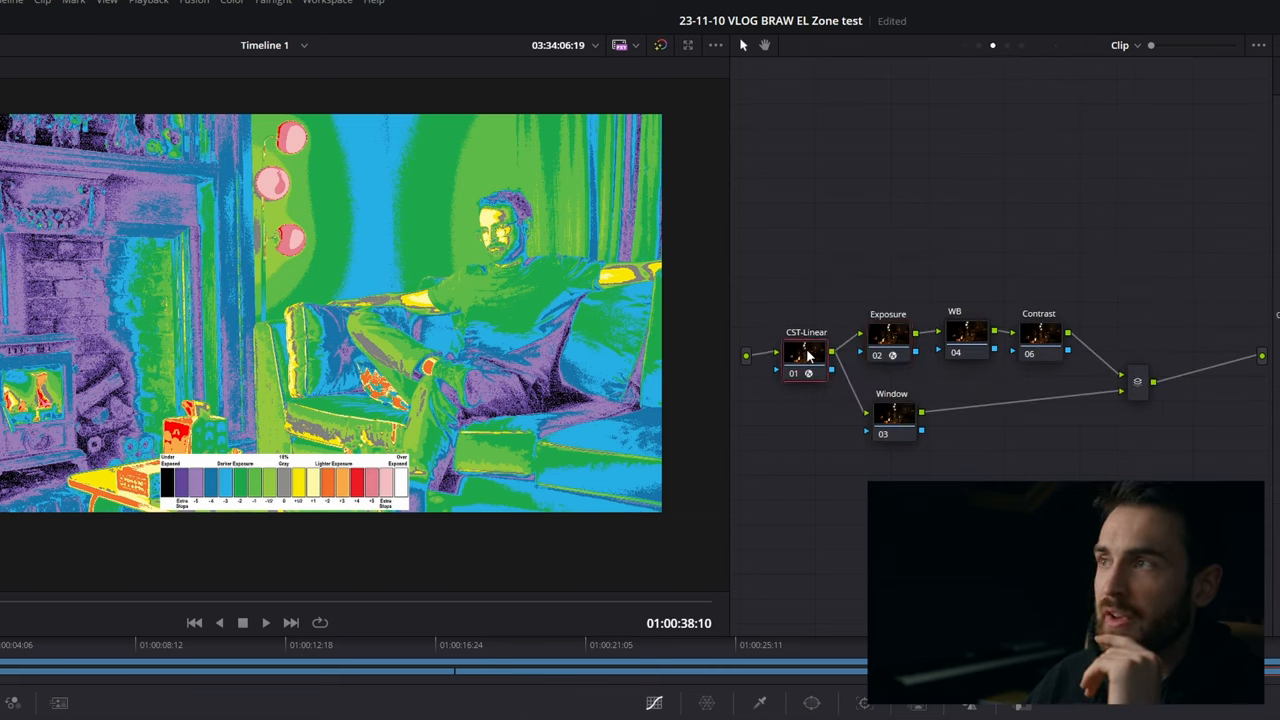
Step: Lower the Exposure node's exposure to about -0.69
click(806, 352)
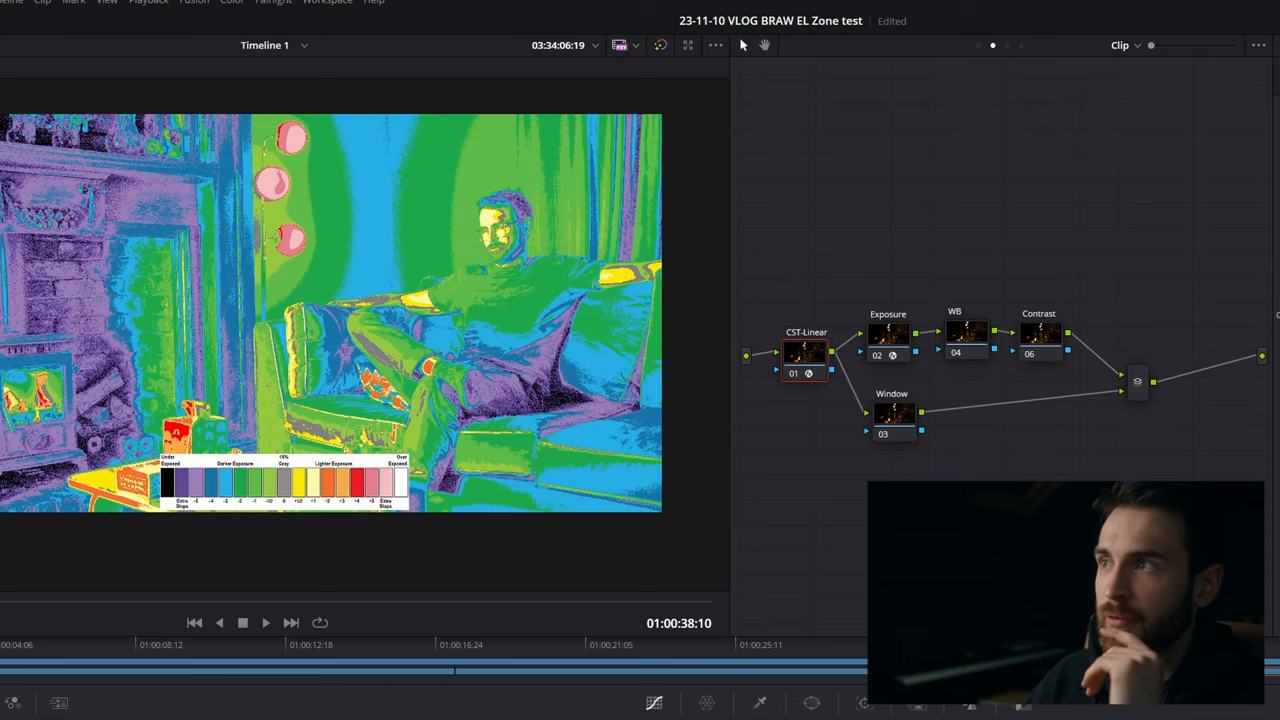
click(700, 708)
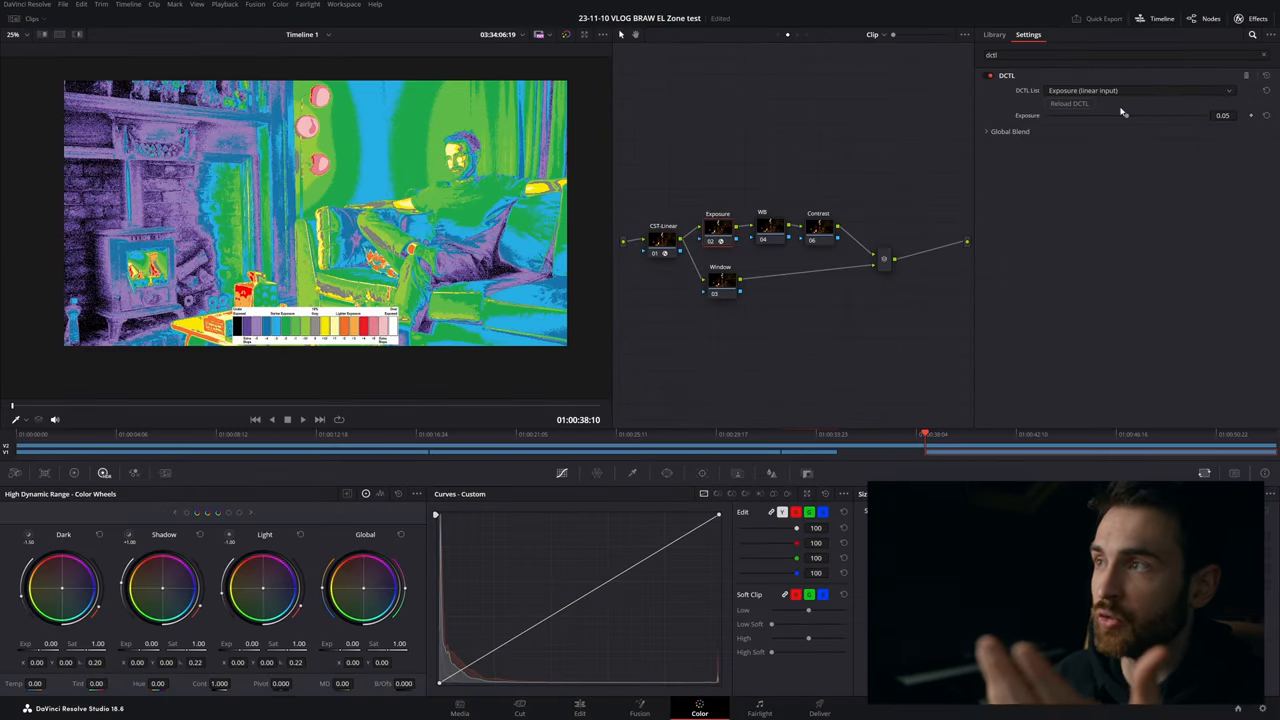
drag(1150, 115, 1120, 115)
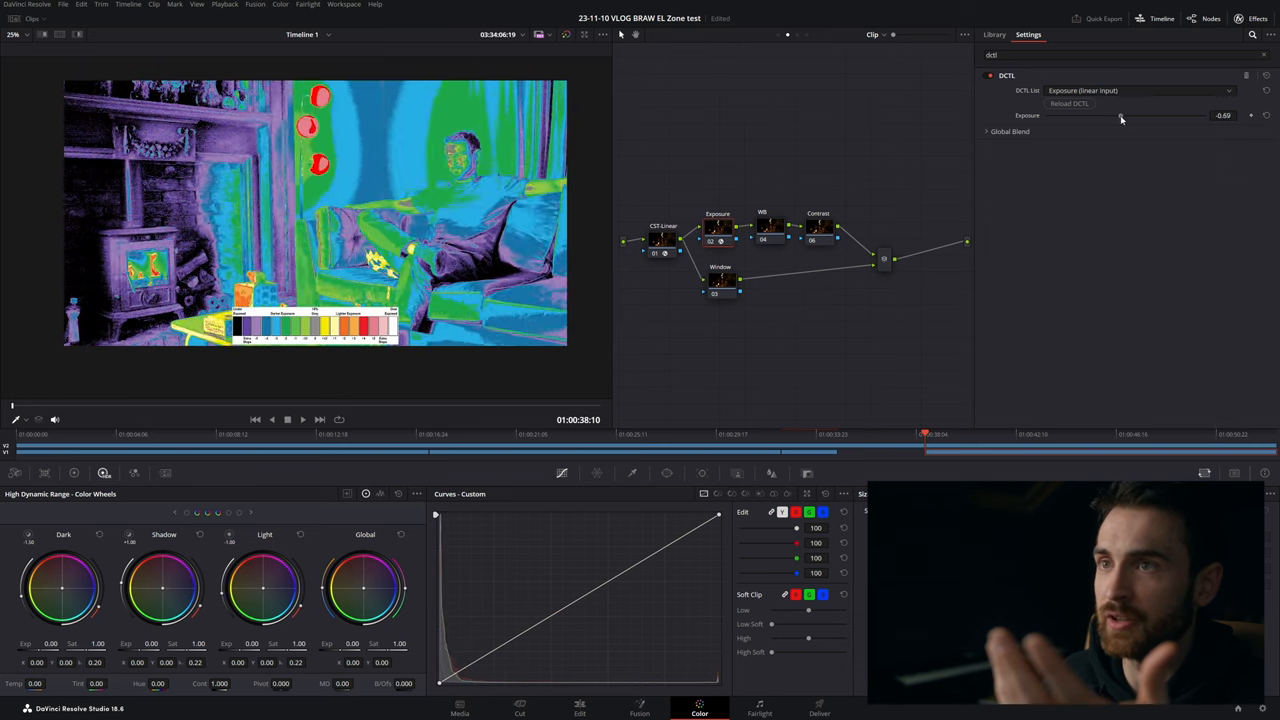
drag(1120, 115, 1127, 115)
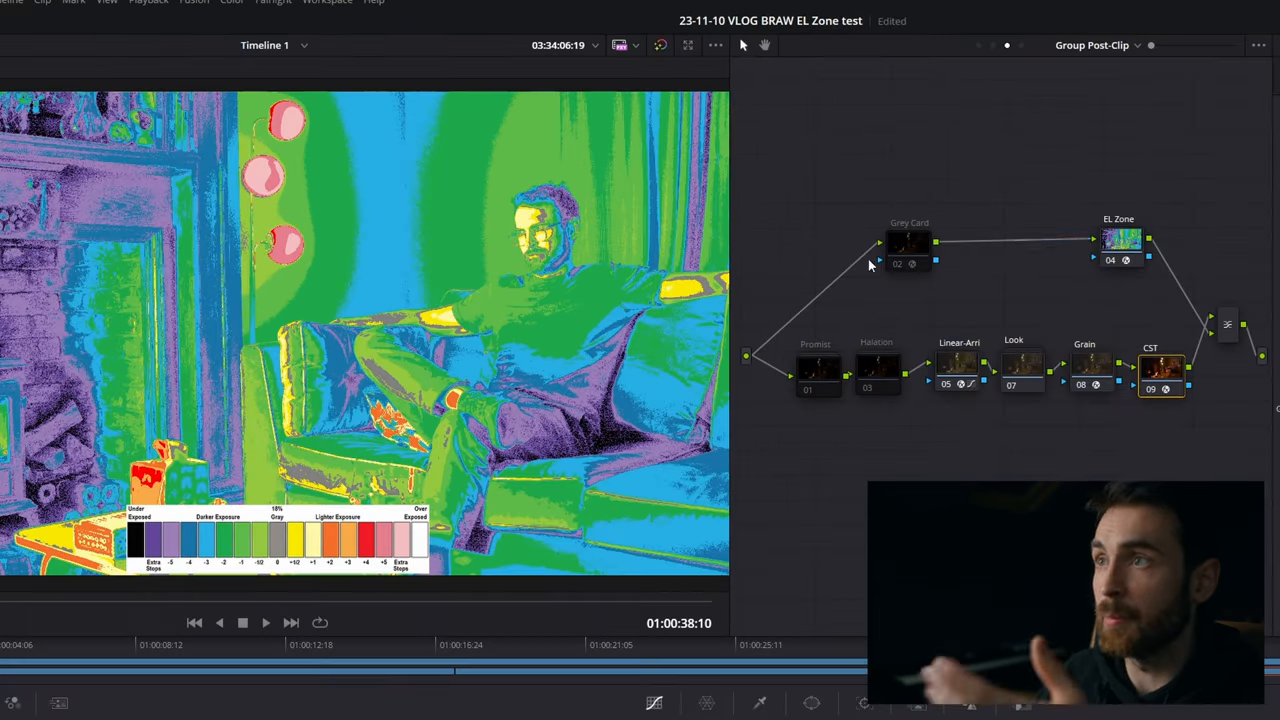
Step: Select the Halation node, then the EL Zone node to switch it off
click(877, 370)
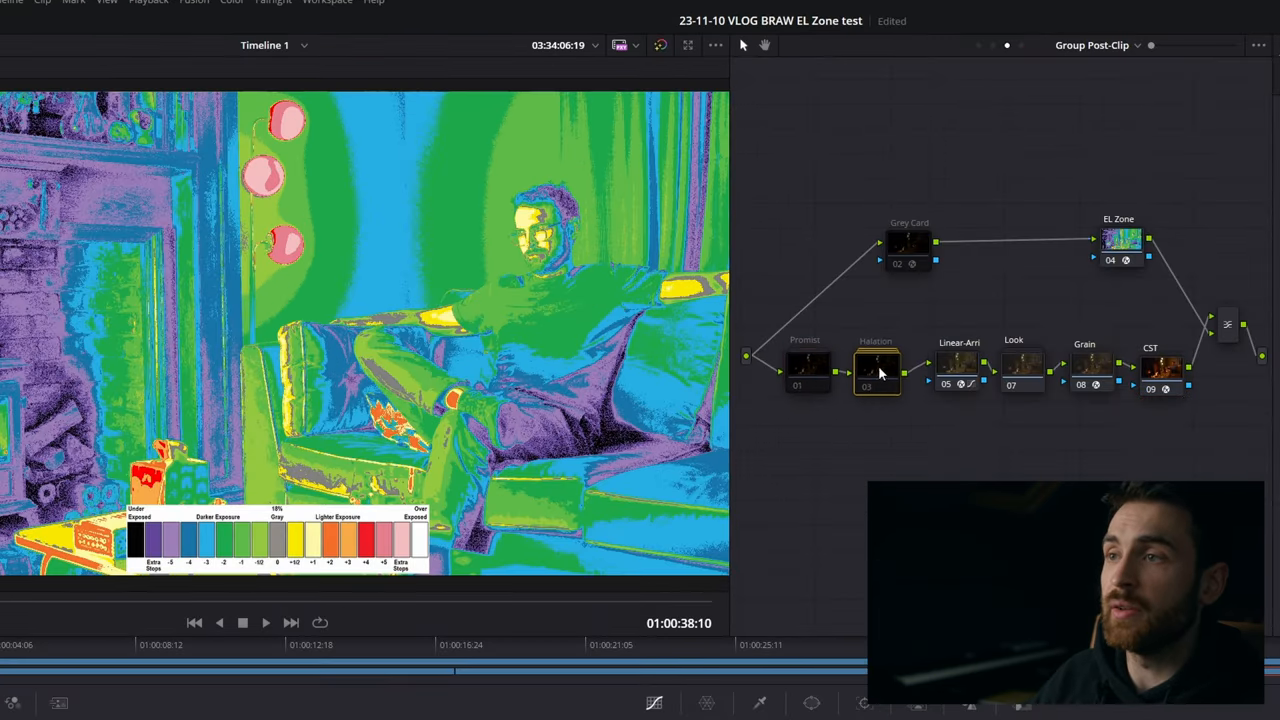
click(876, 368)
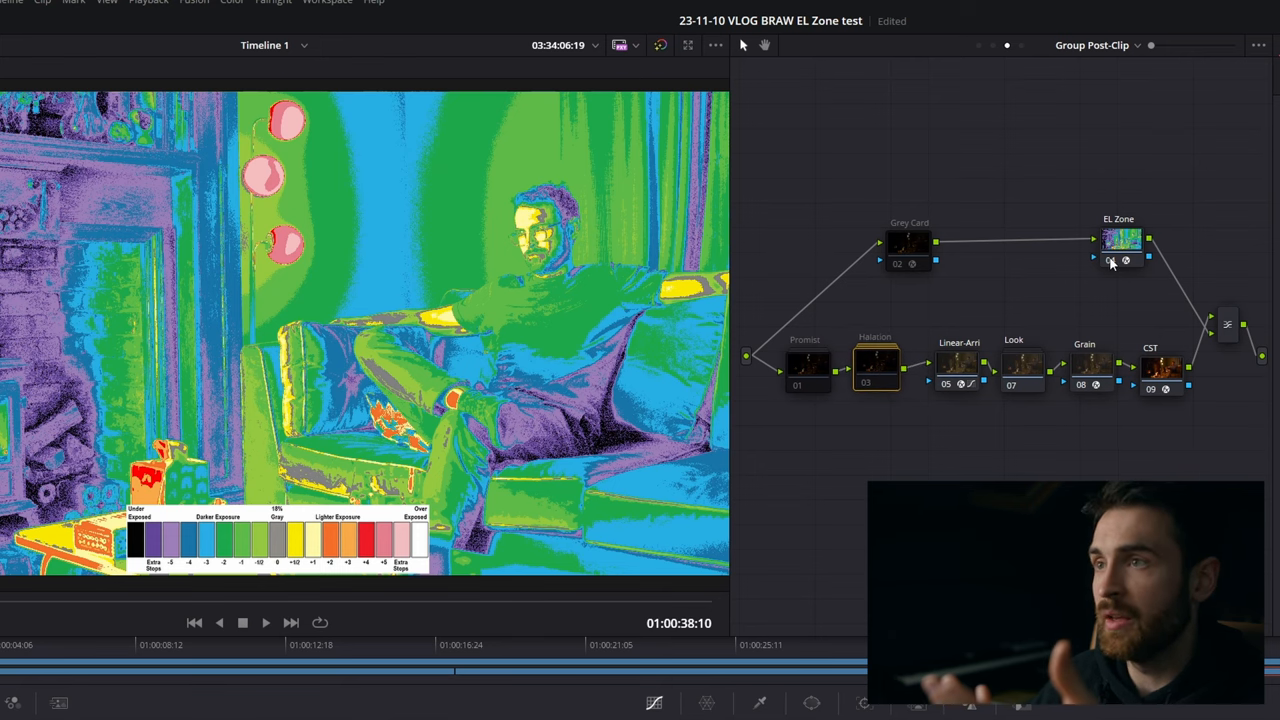
click(1112, 260)
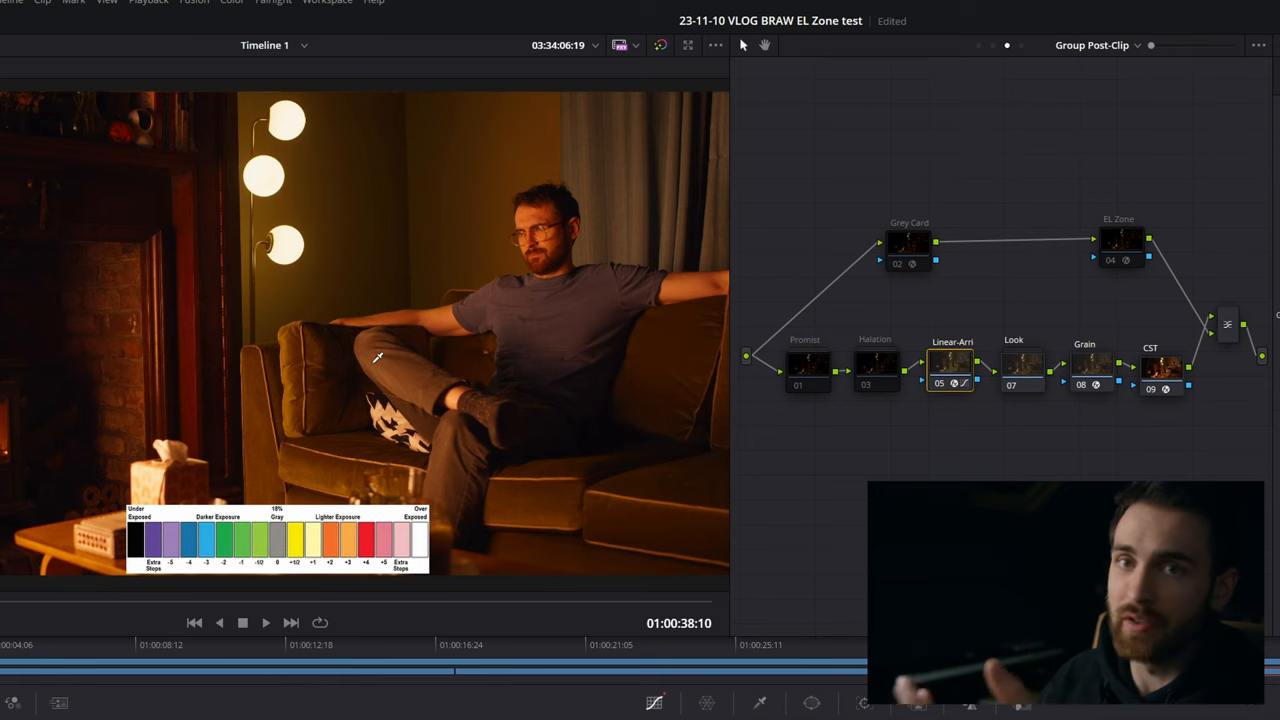
mouse_move(472, 388)
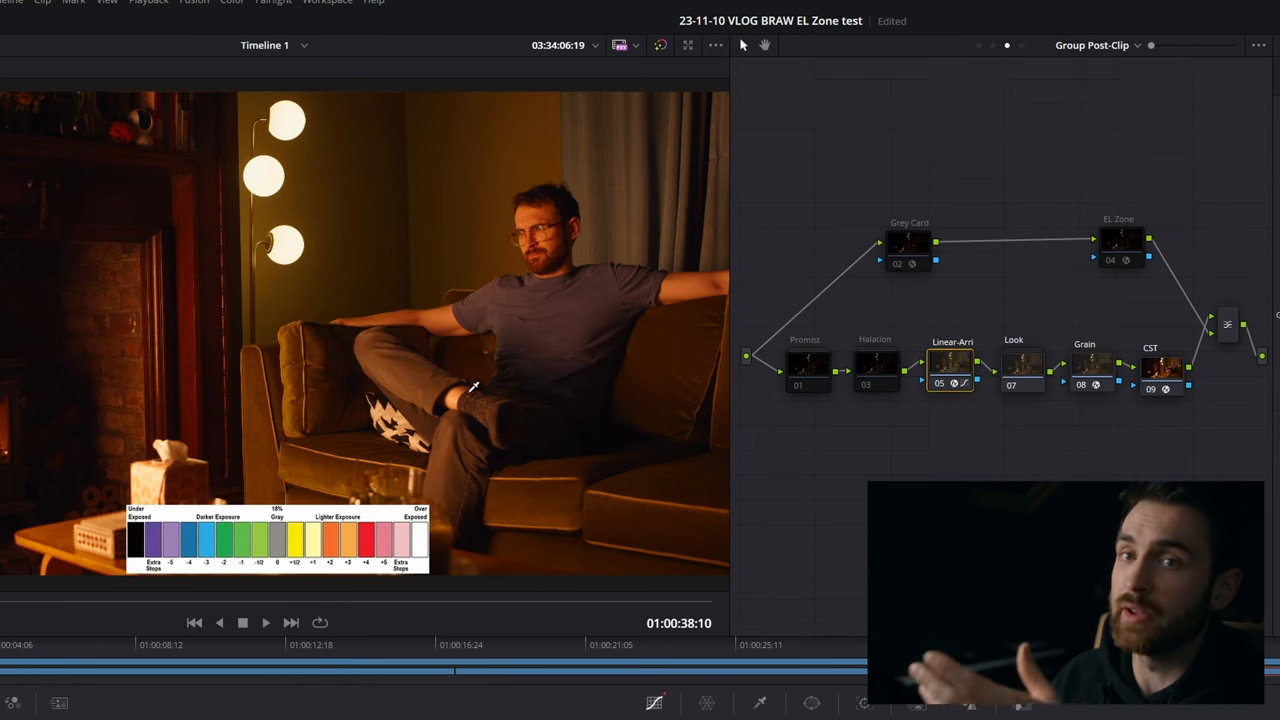
mouse_move(985, 375)
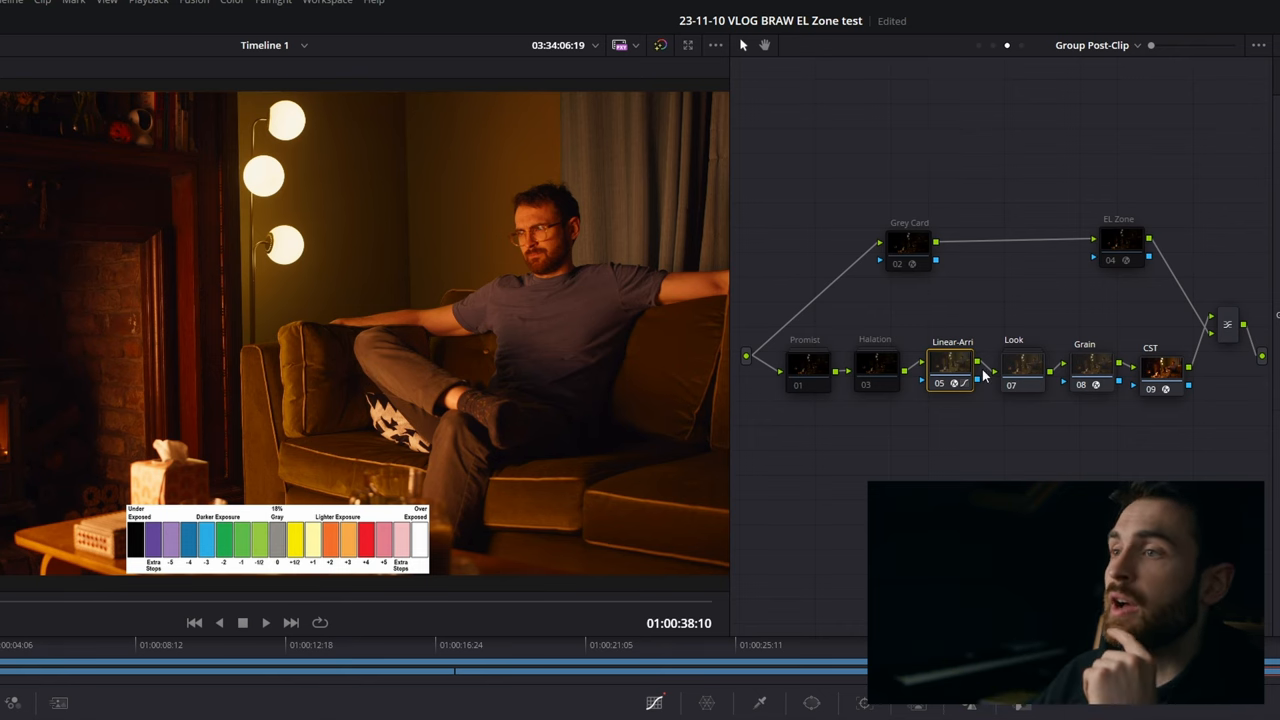
Step: Select the Grey Card chart node
click(1022, 365)
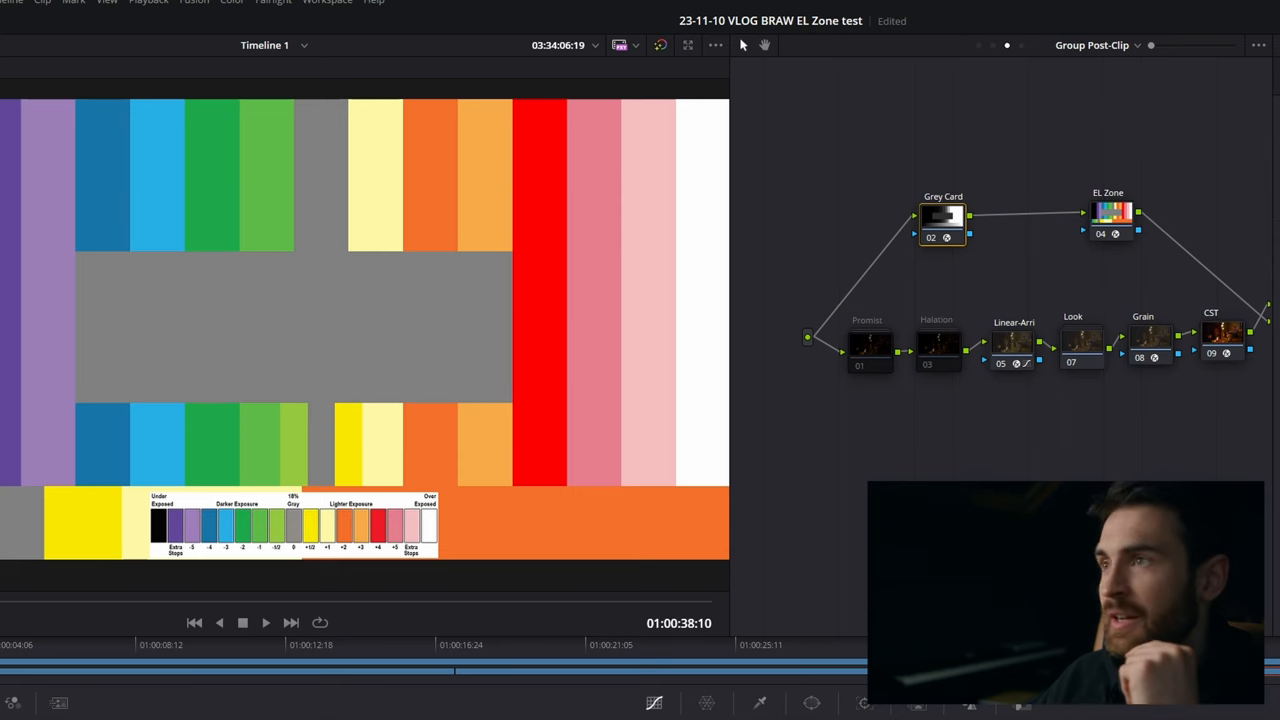
Step: Select the Grey Card node and show its Exposure Chart DCTL parameters
click(699, 705)
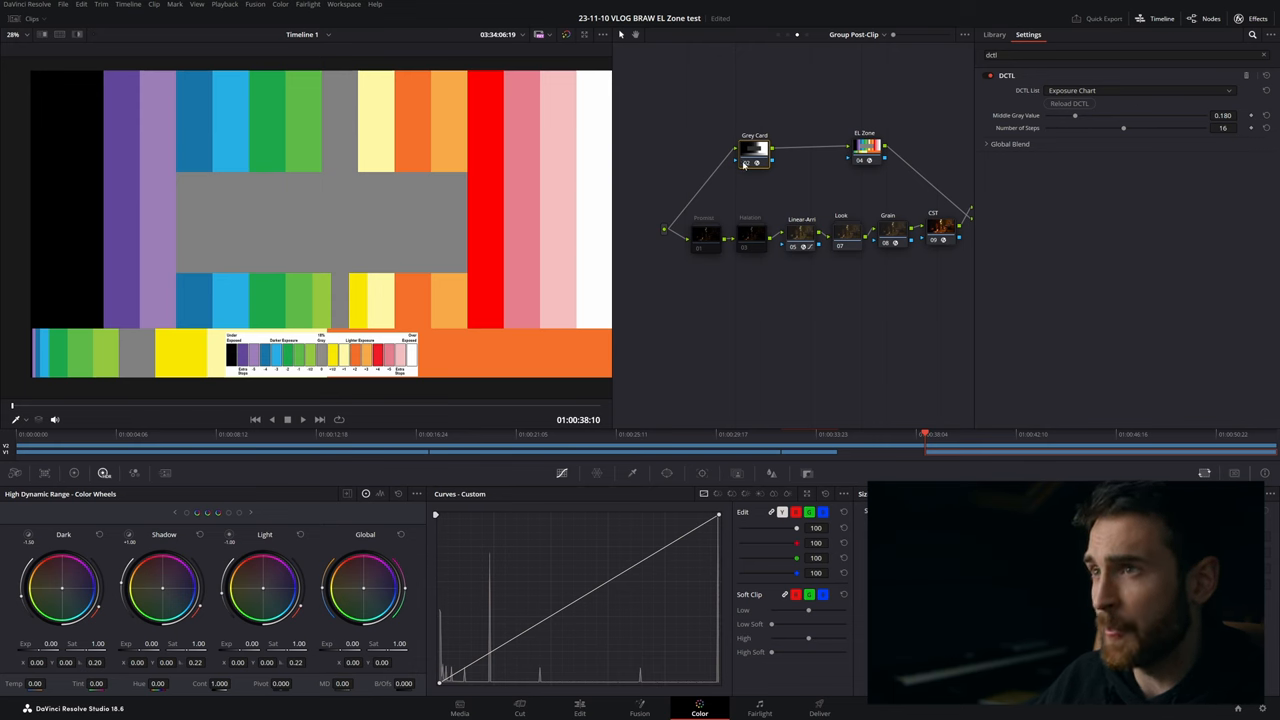
click(1138, 90)
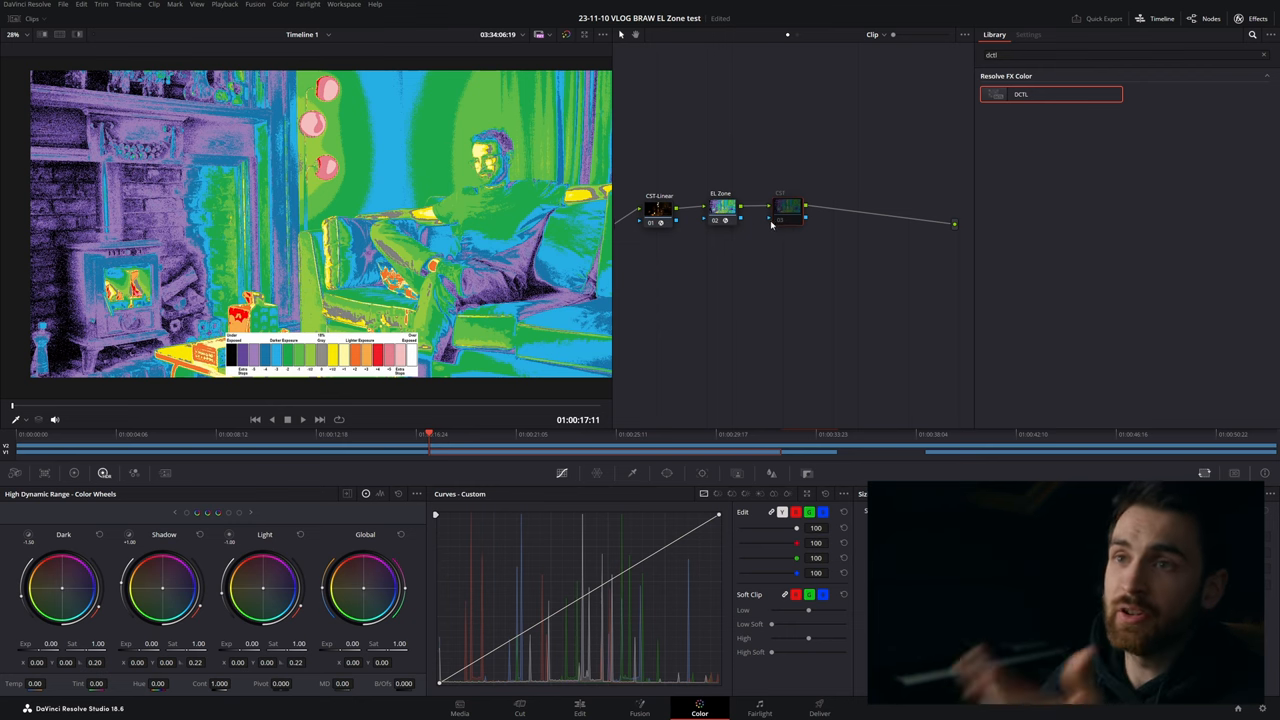
mouse_move(755, 228)
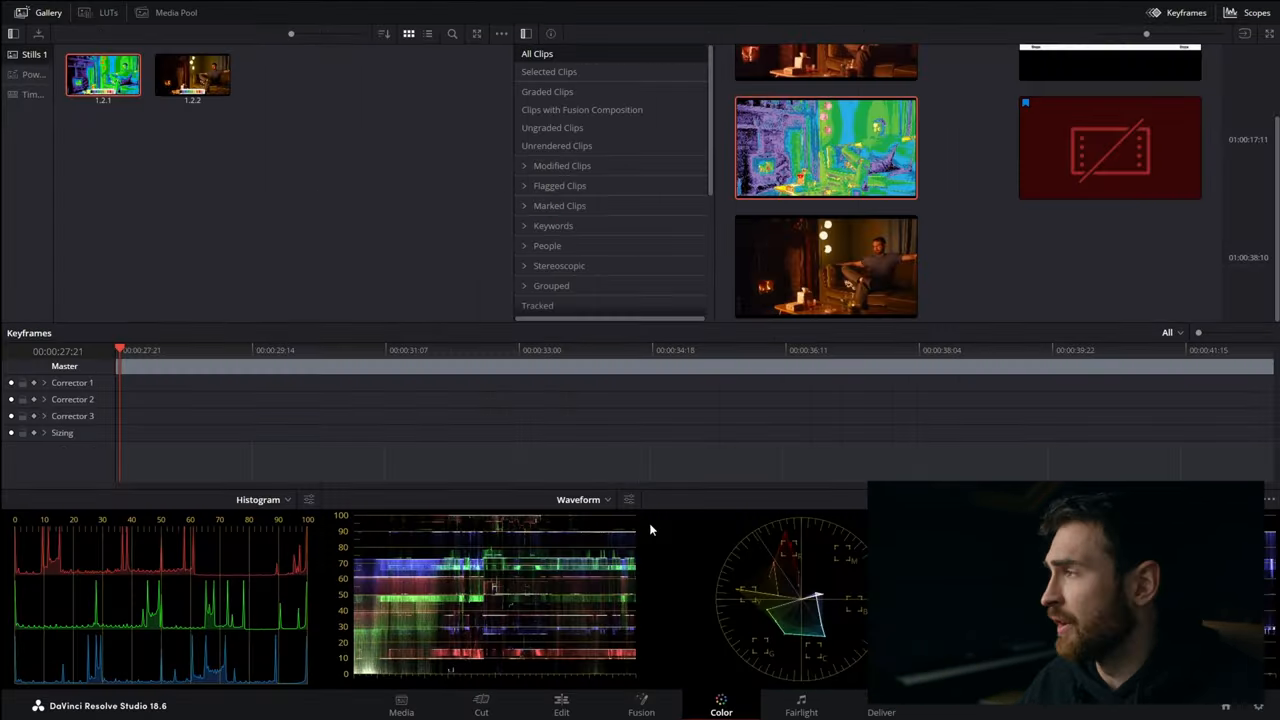
Step: Generate a 65 Point Cube LUT from the false-color clip's grade
scroll(down, 3)
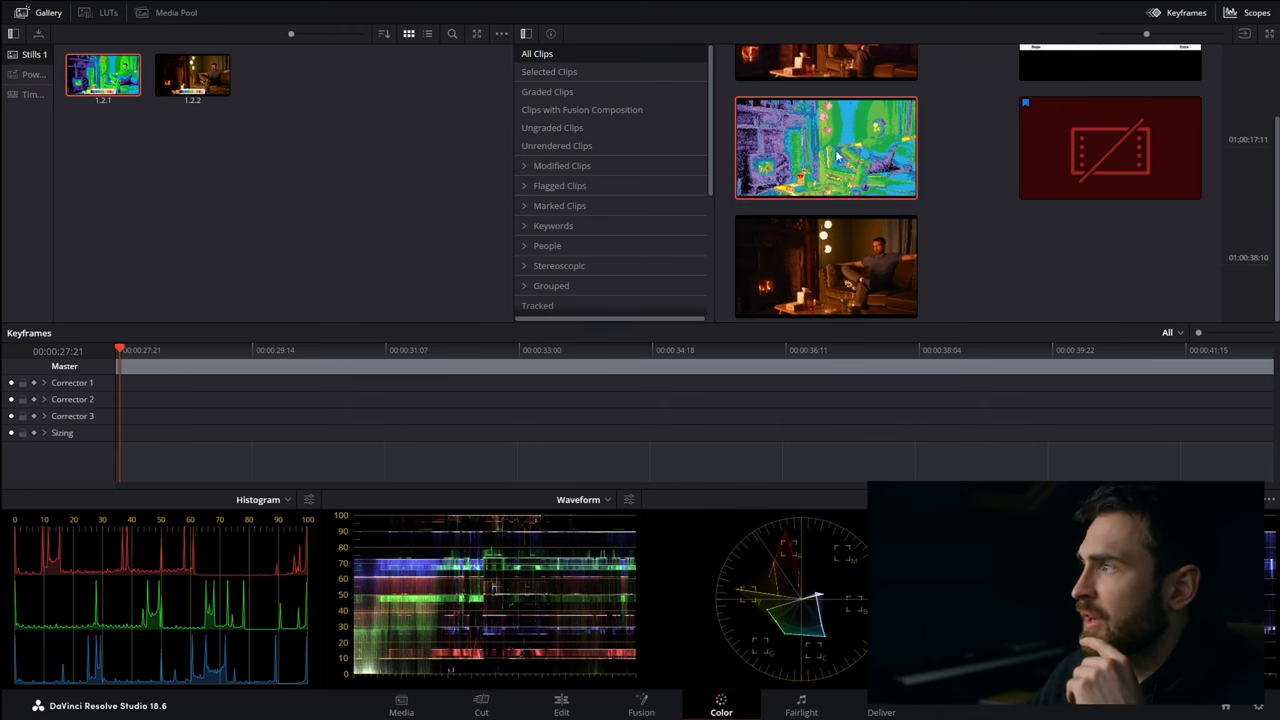
right_click(825, 150)
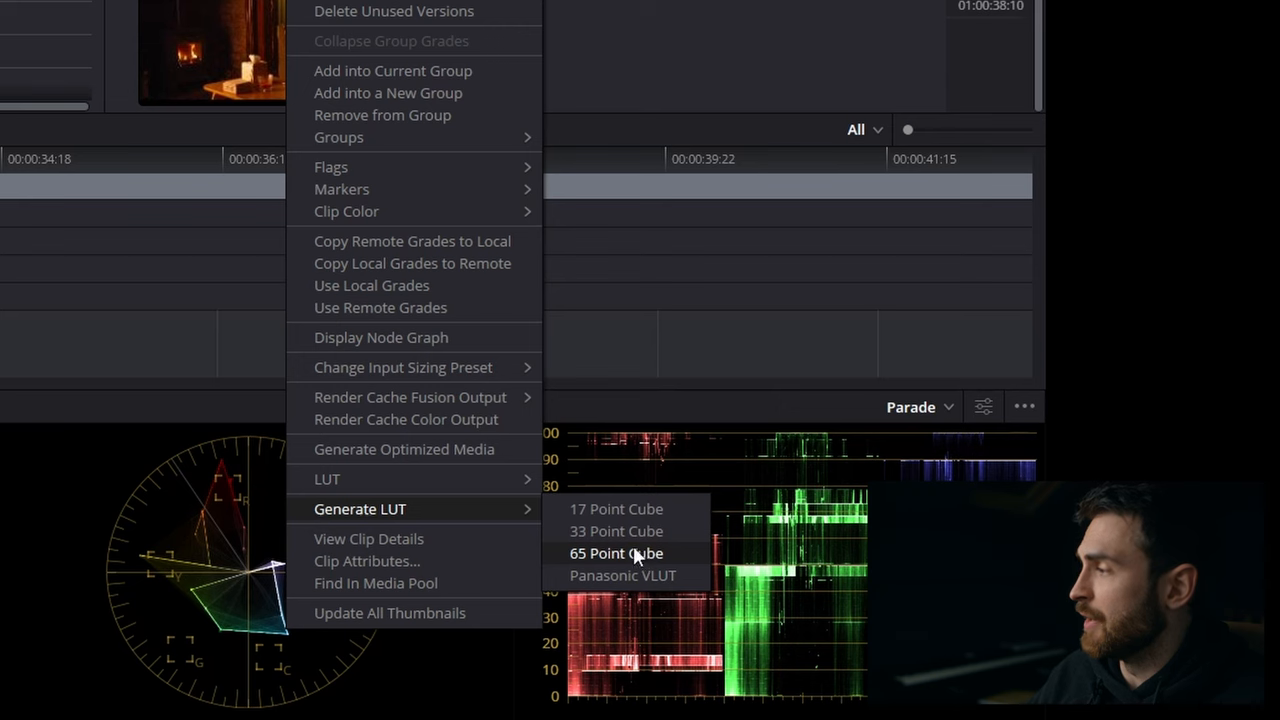
mouse_move(616, 509)
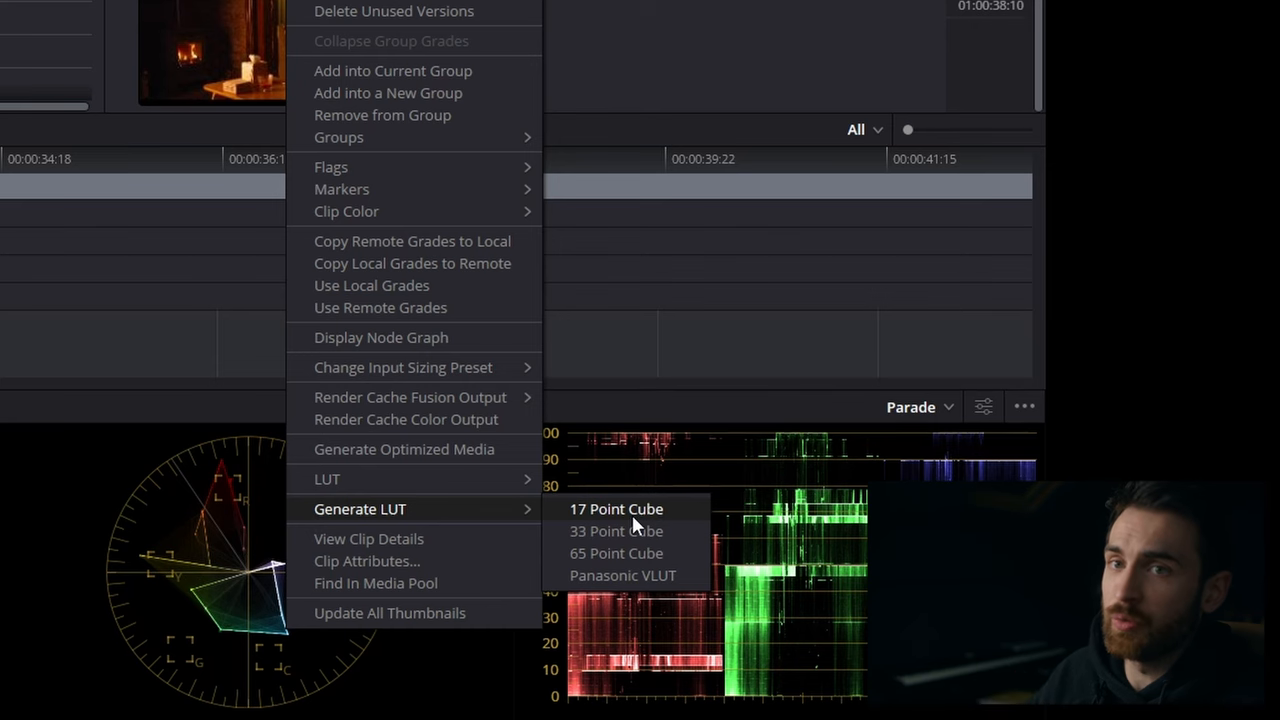
mouse_move(616, 554)
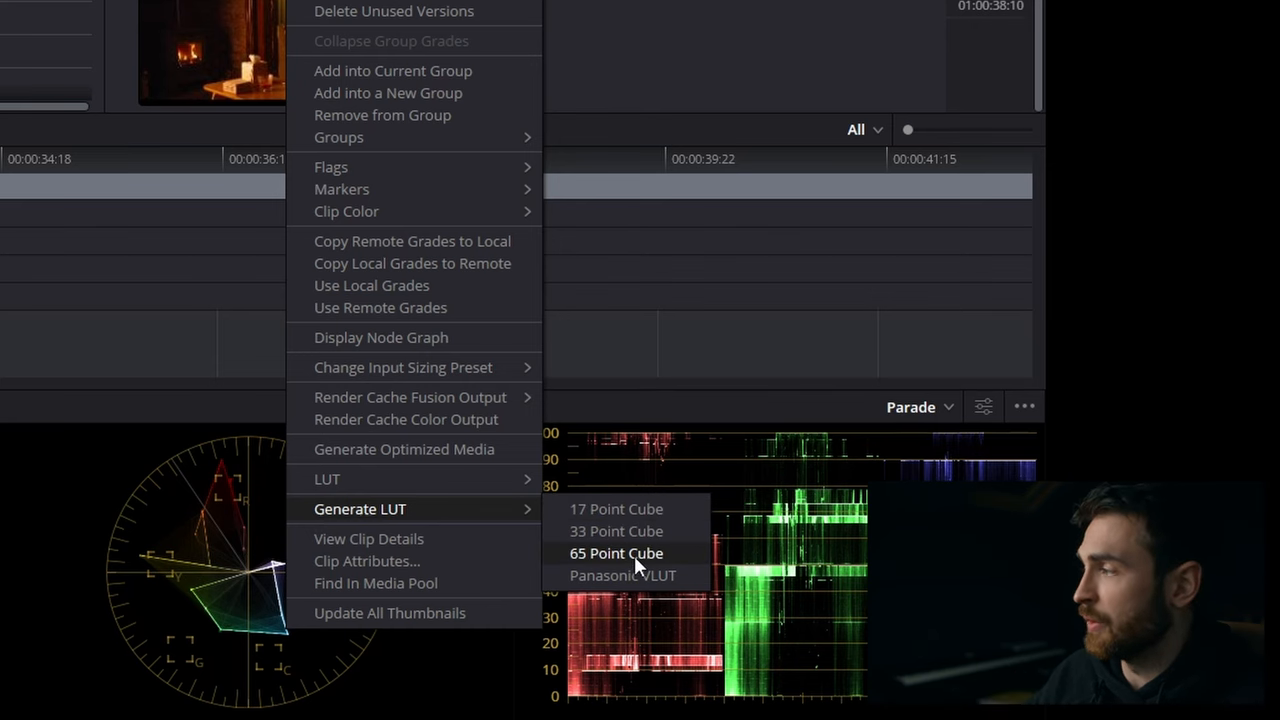
click(616, 553)
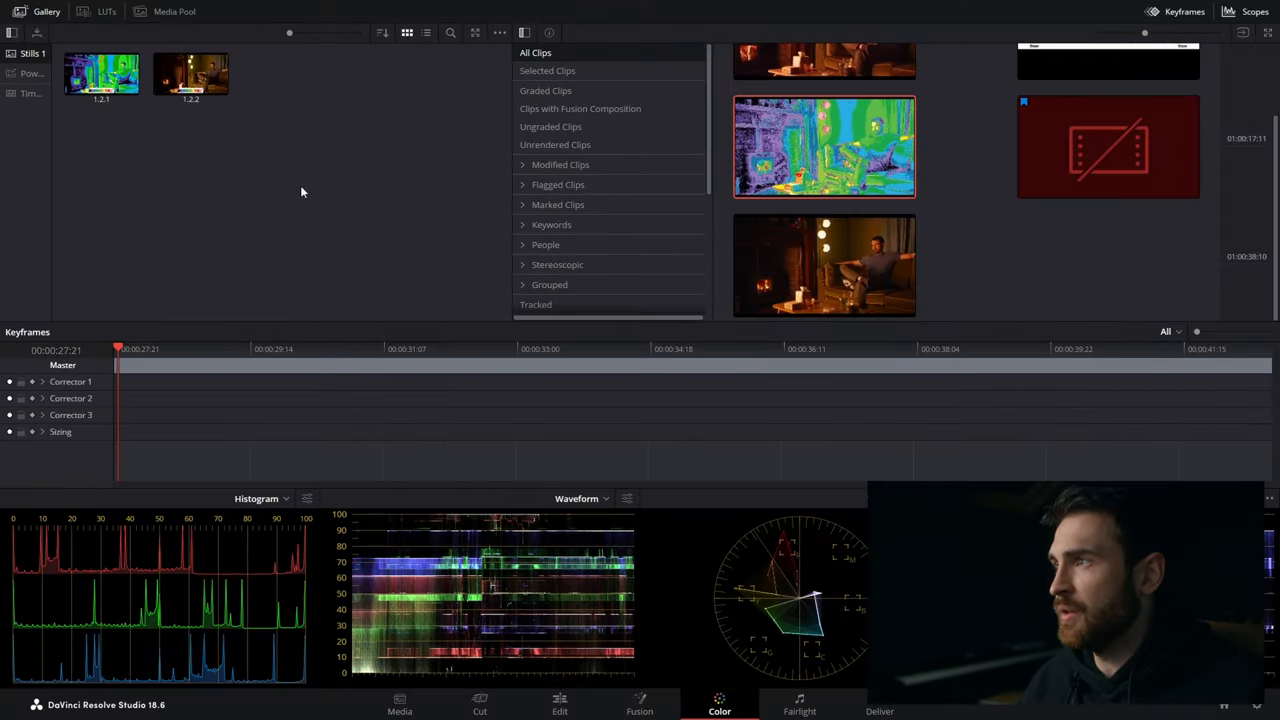
Step: Open the LUTs library and scroll through its folders
click(106, 11)
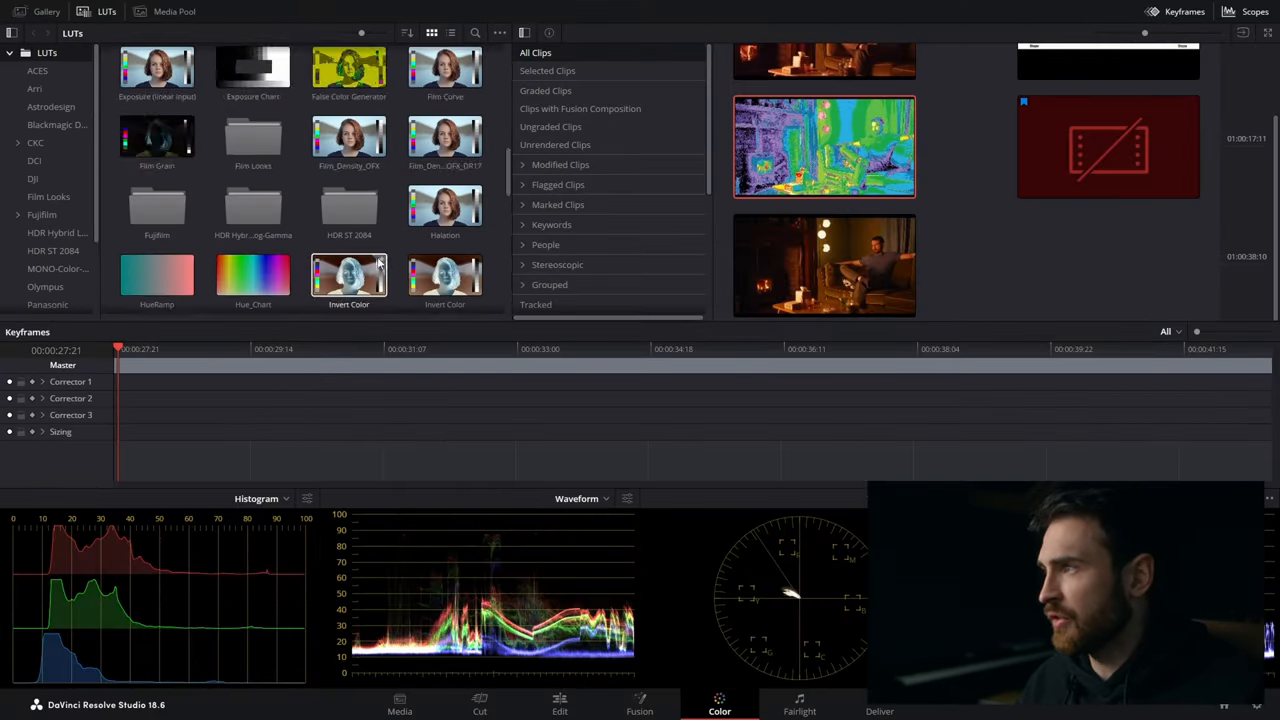
scroll(down, 3)
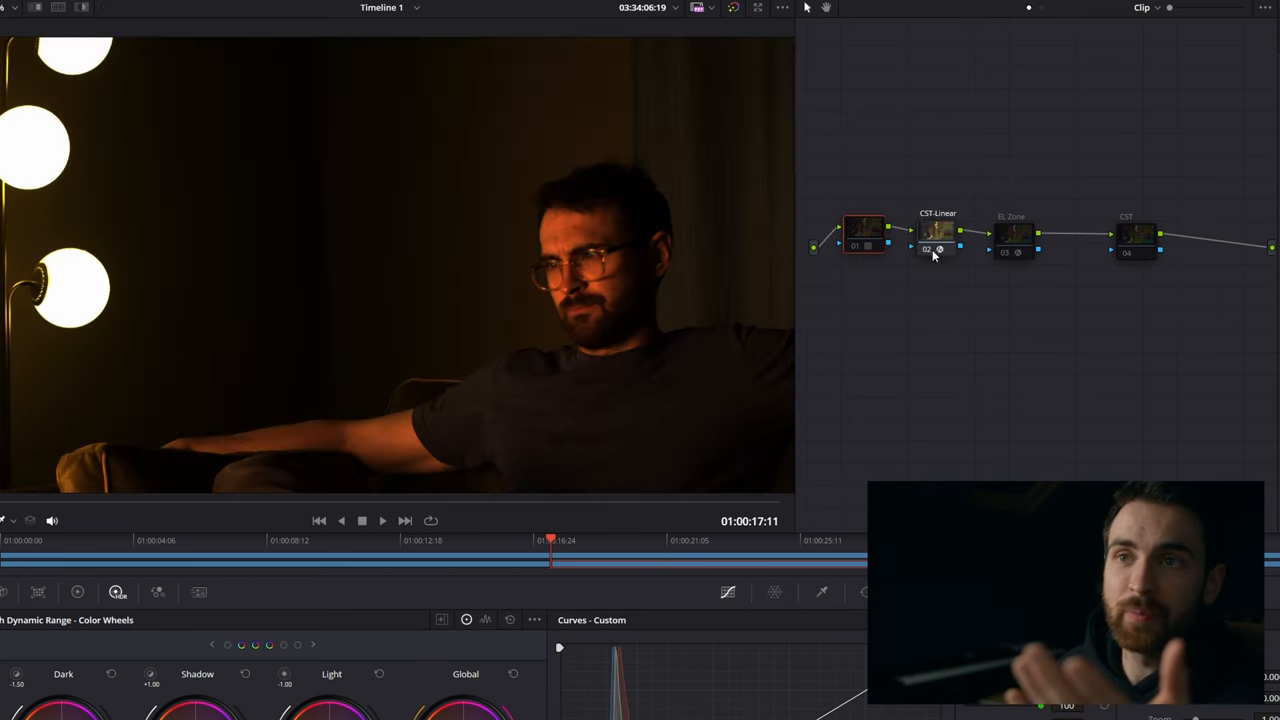
Step: Disable the CST-Linear node and select the new V-Log LUT node
click(1013, 233)
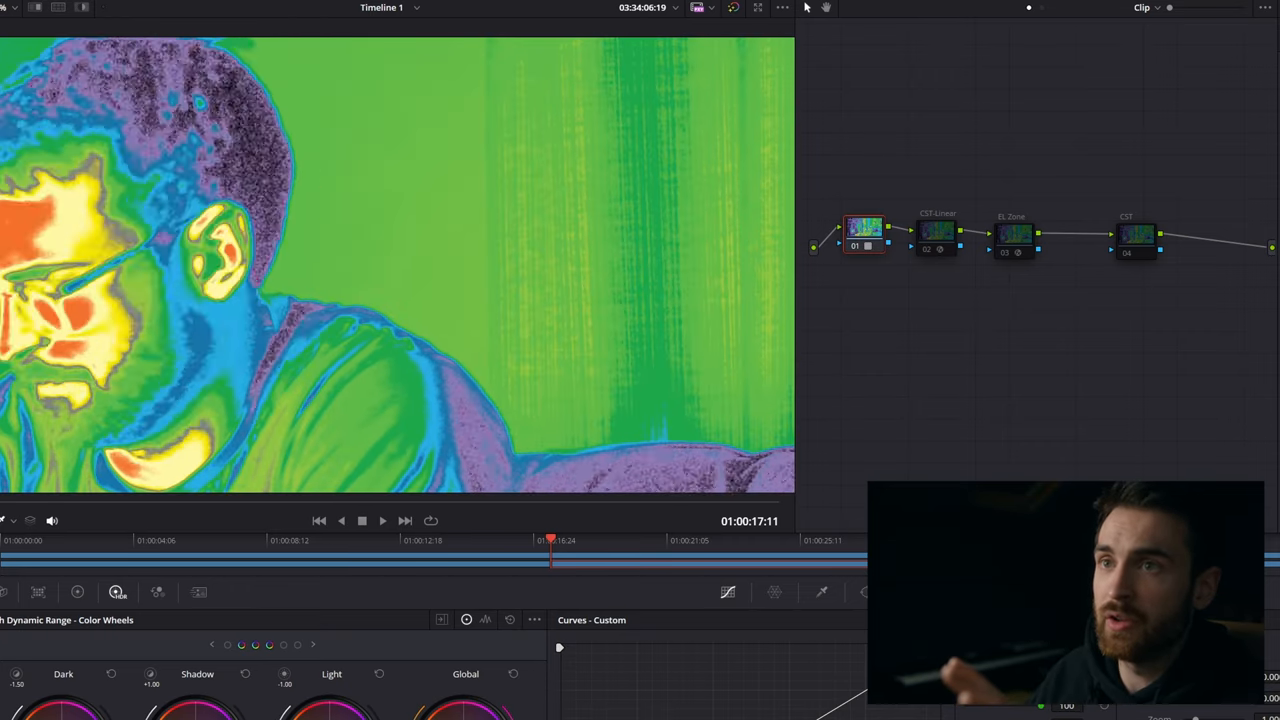
click(852, 232)
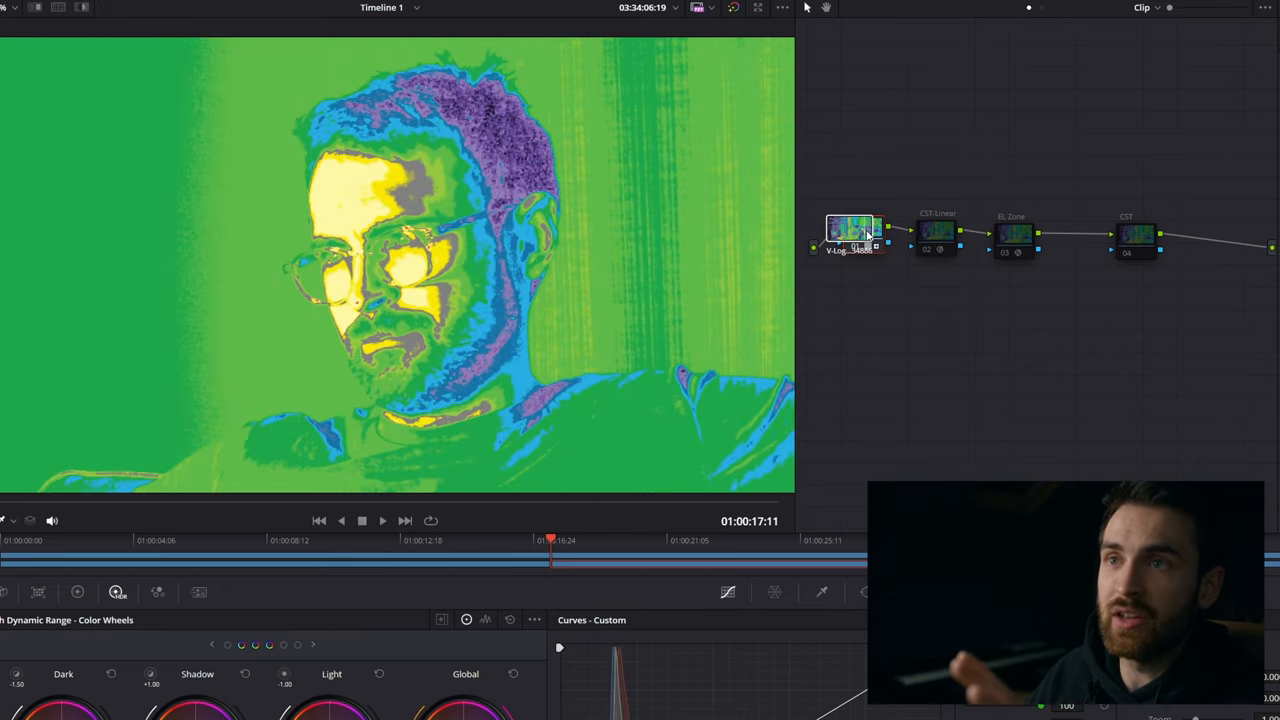